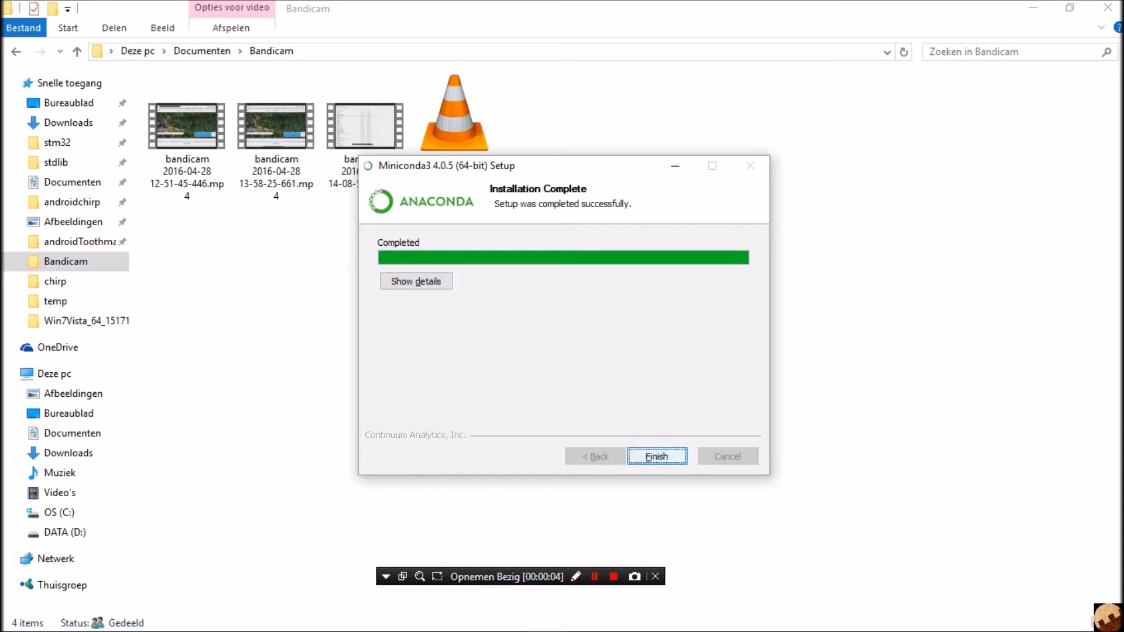
- Finish the Miniconda3 installer and enter cmd in the Run box
left_click(658, 456)
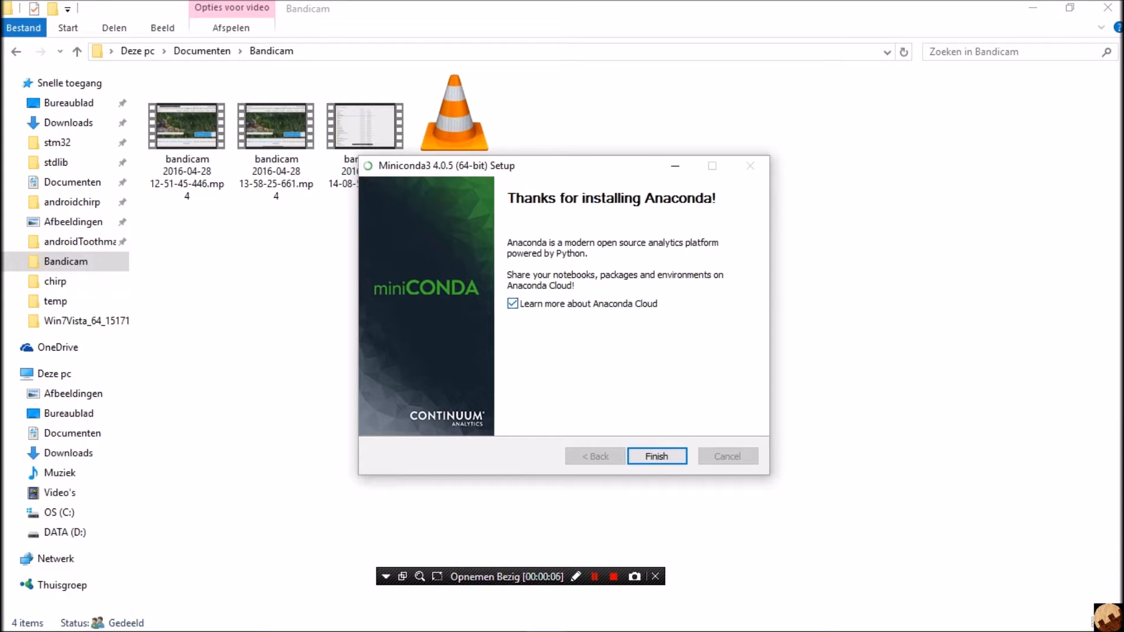
left_click(657, 455)
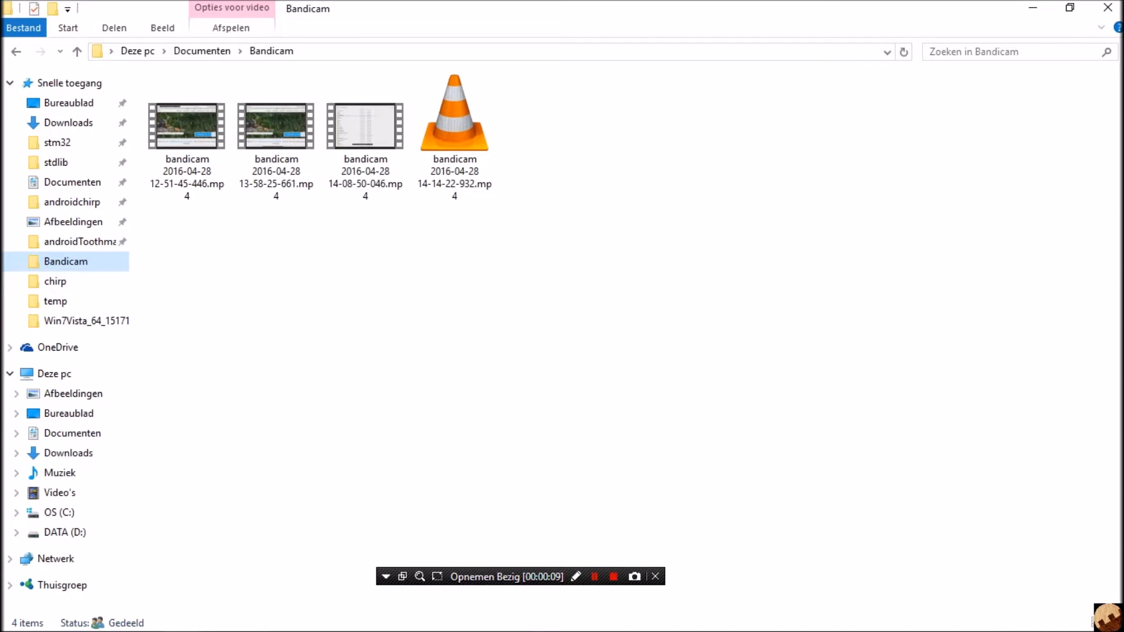
left_click(9, 620)
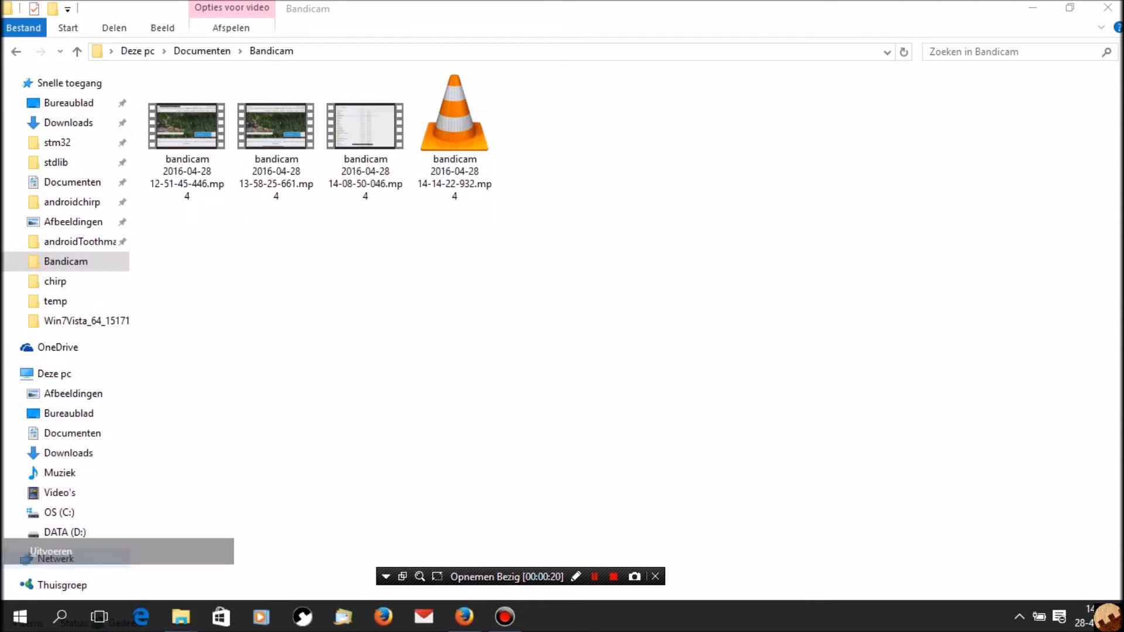
type("cmd")
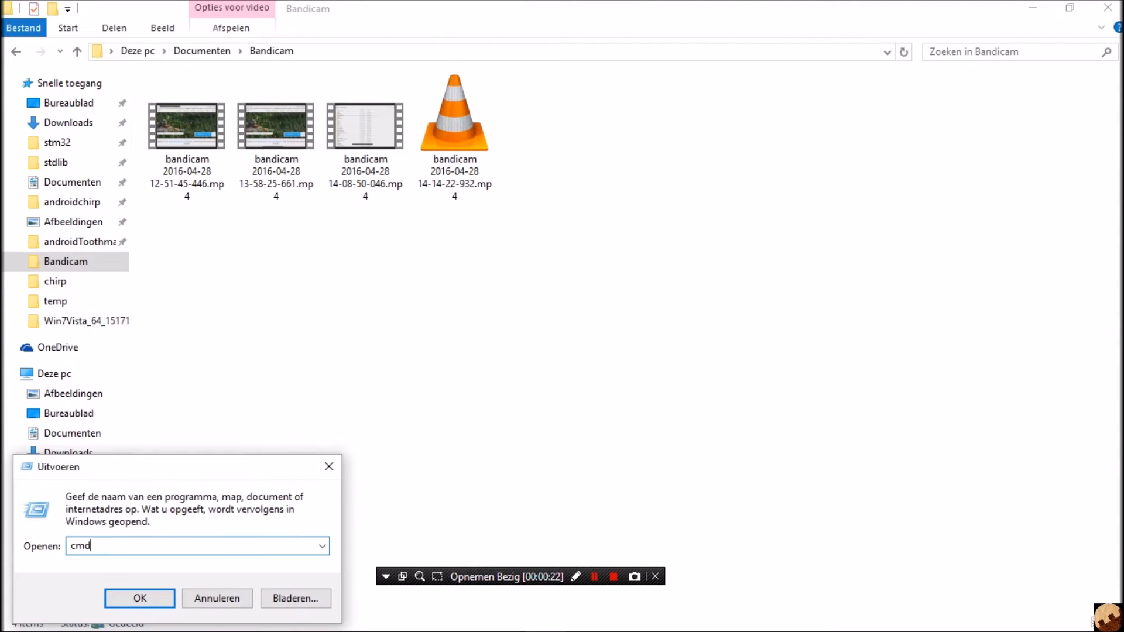
- Launch the command window and bring up the conda instructions for the golem environment
left_click(139, 598)
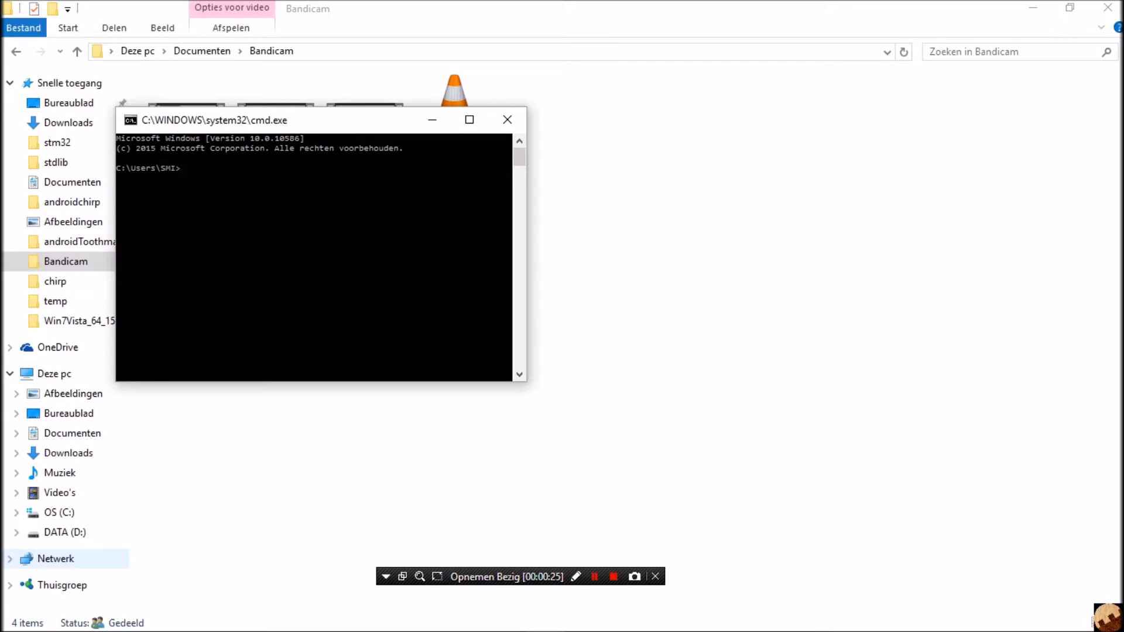
type("con")
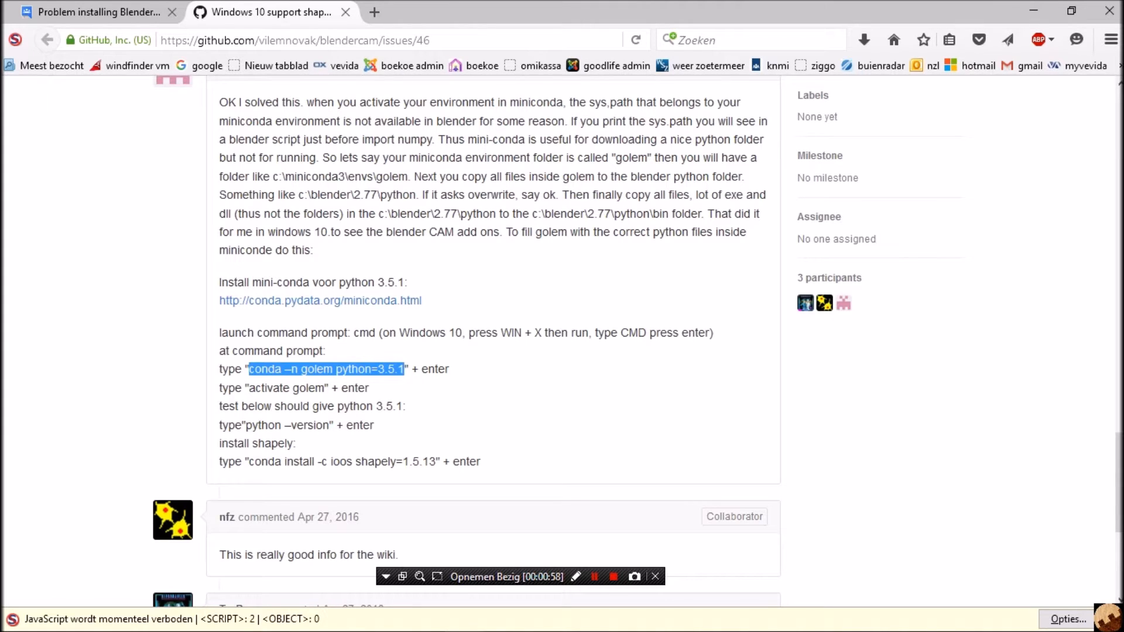
- Run 'conda -n golem python=3.5.1', 'conda -c golem' and 'conda create golem', each failing with an error
key("Alt+Tab")
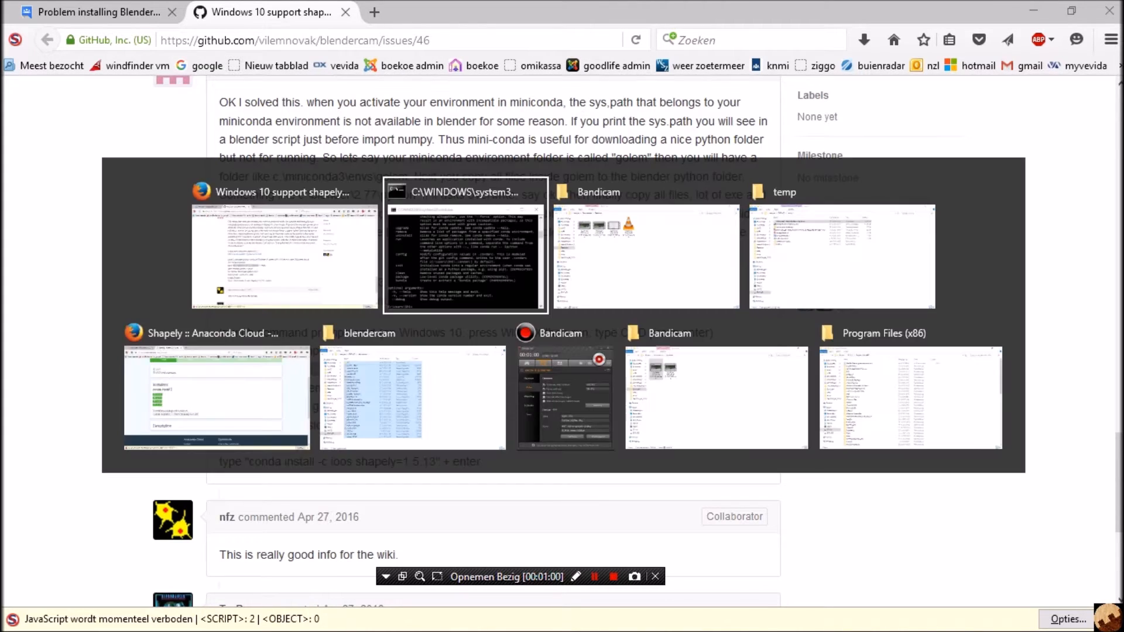
left_click(466, 255)
type("conda -n golem python=3.5.1")
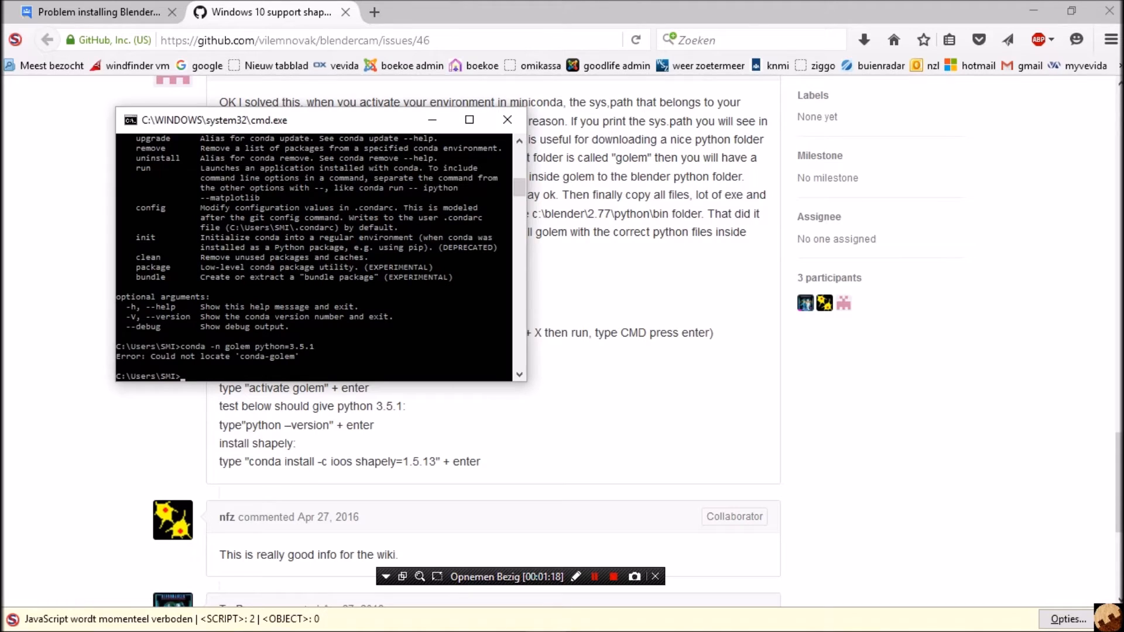
type("cer")
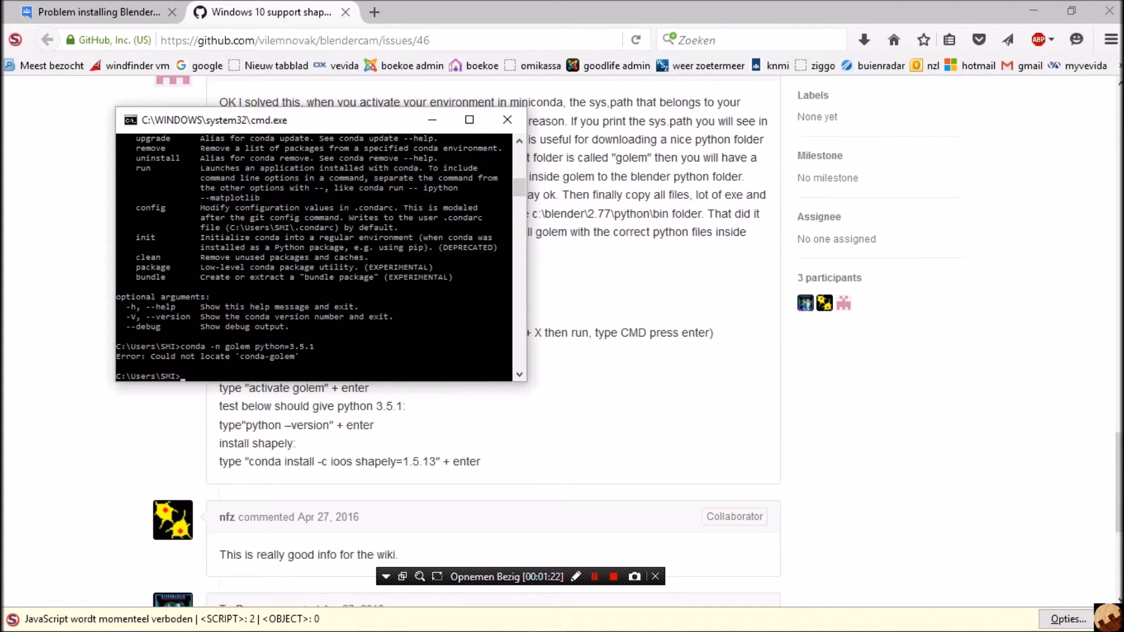
type("conda")
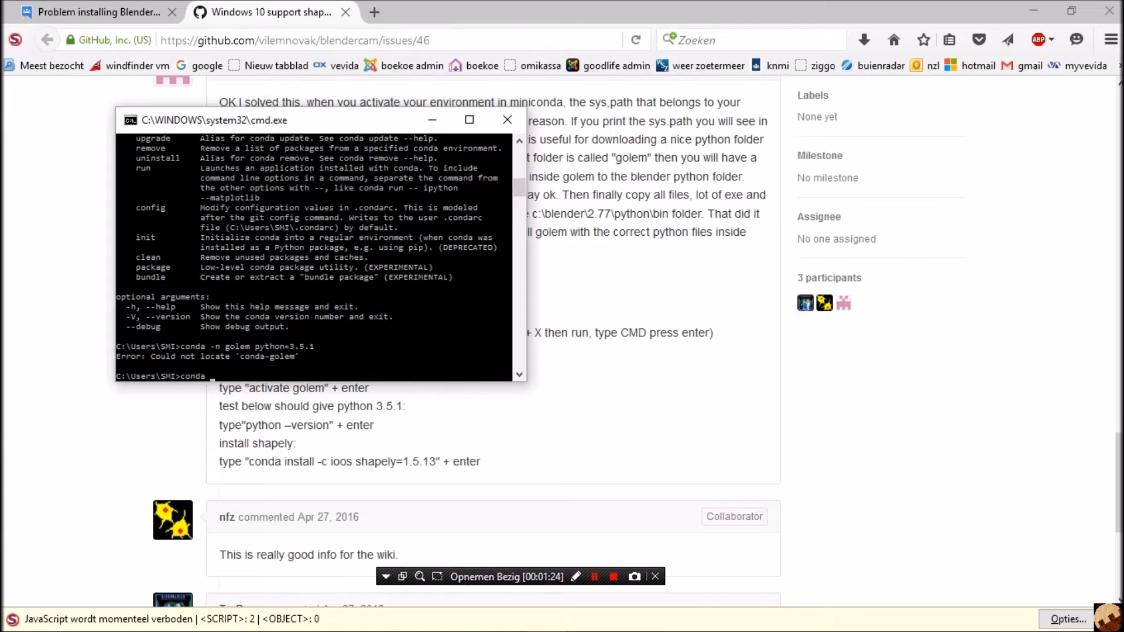
type("-c")
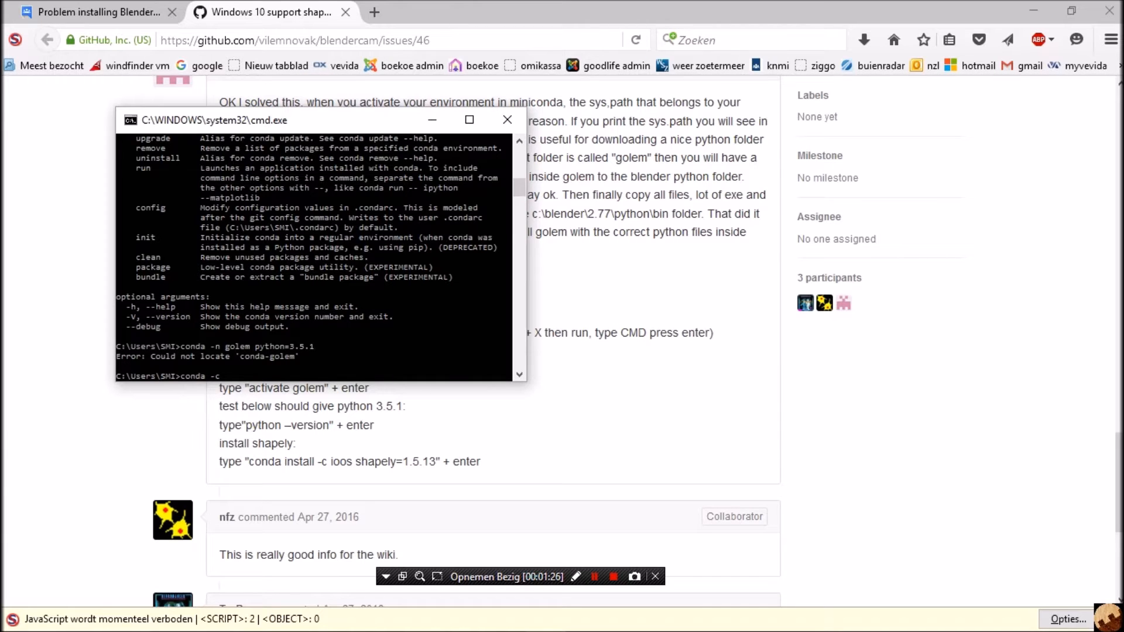
type("golem")
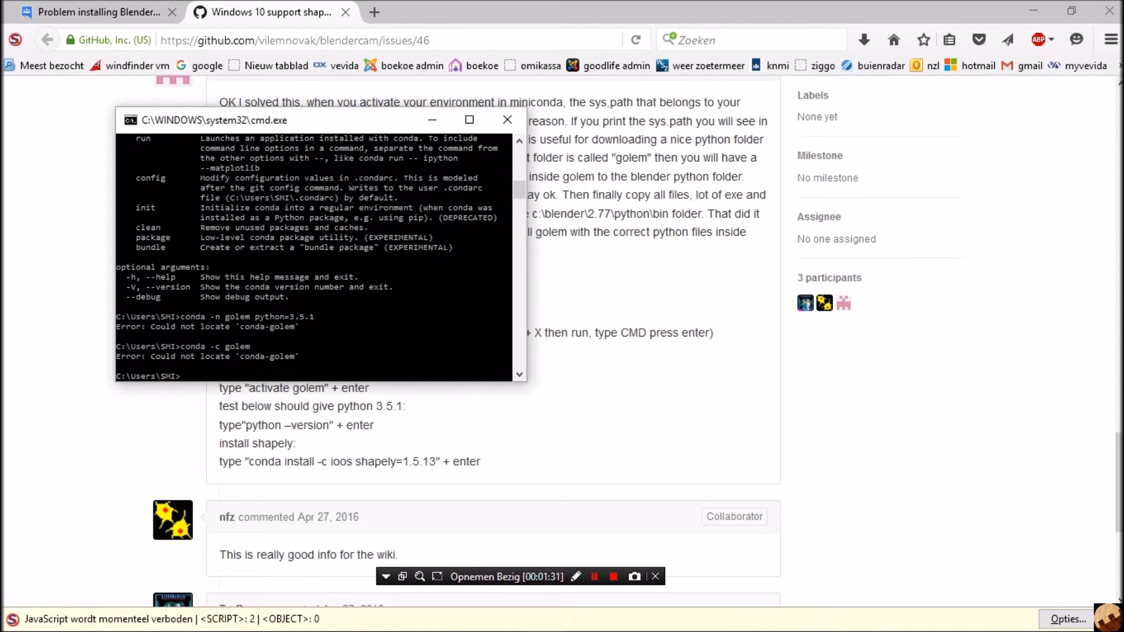
type("conda create g")
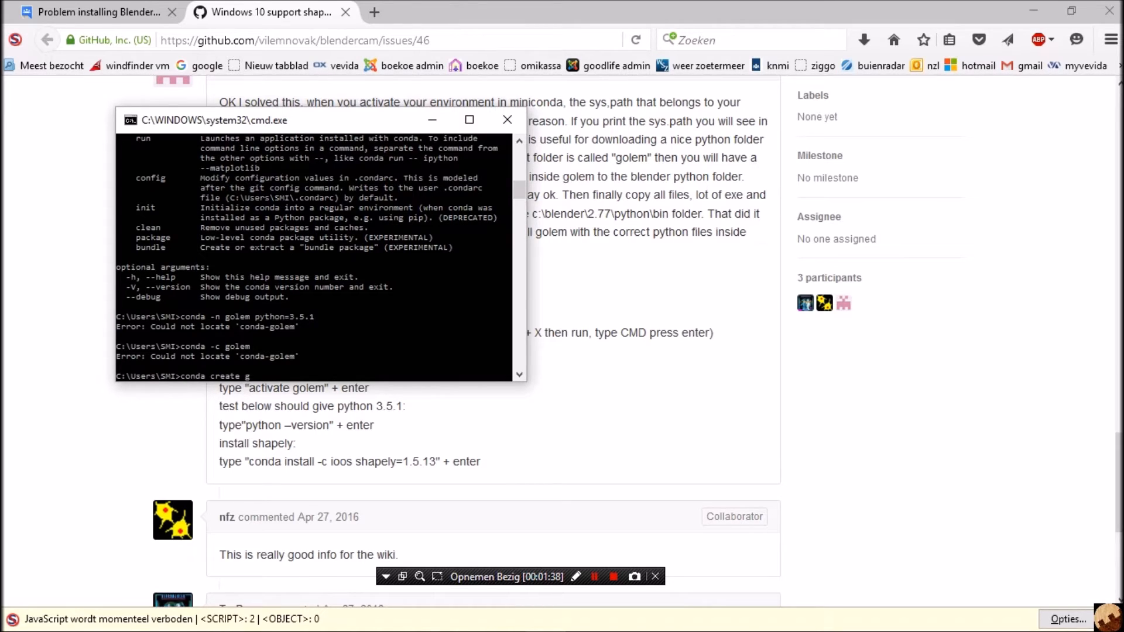
type("olem")
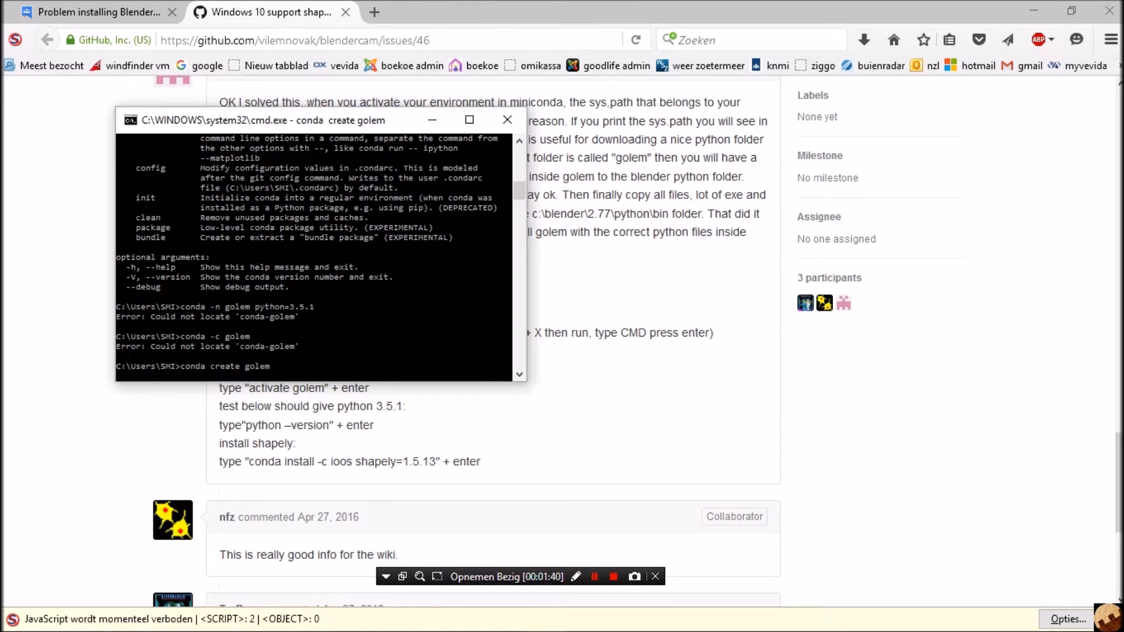
key("Return")
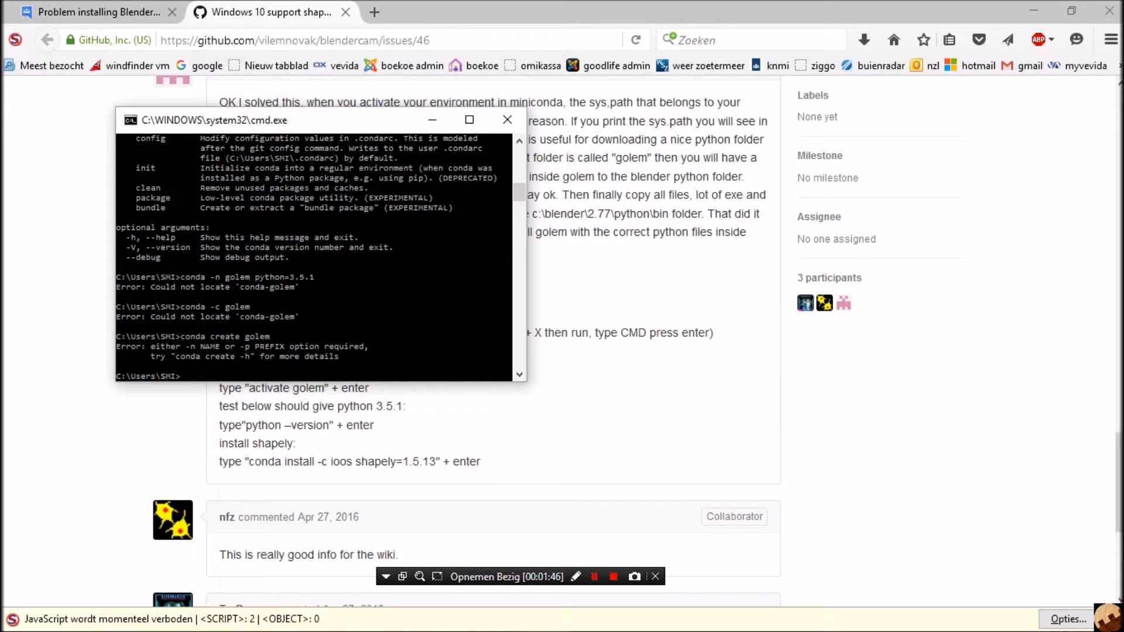
- Run the corrected 'conda create -n golem python=3.5.1' and answer y to proceed
type("conda create golem")
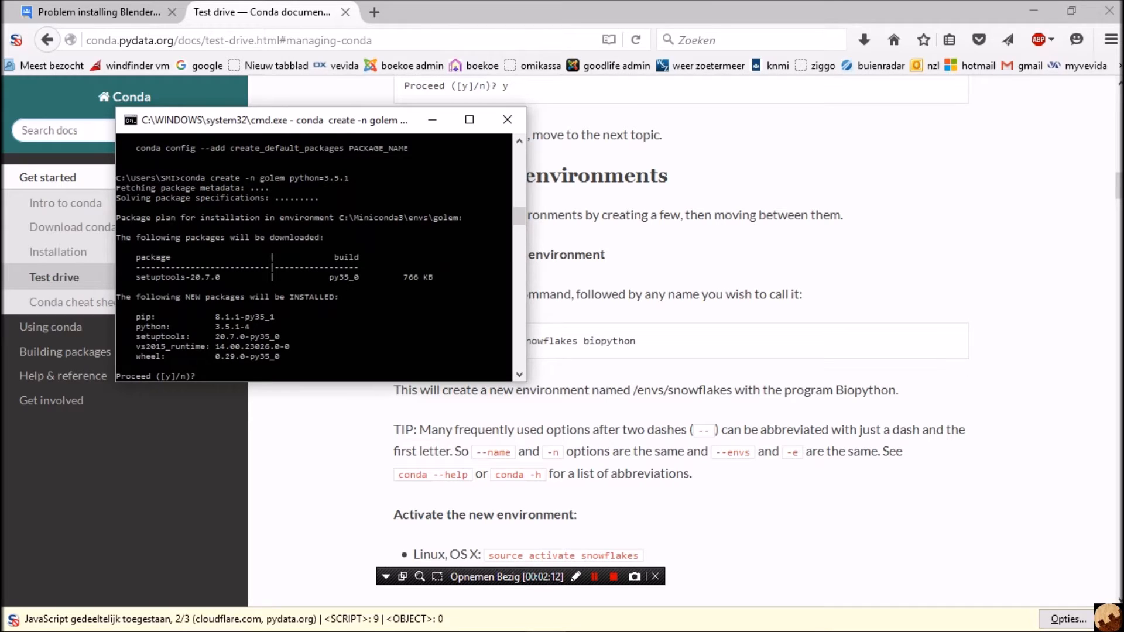
type("y")
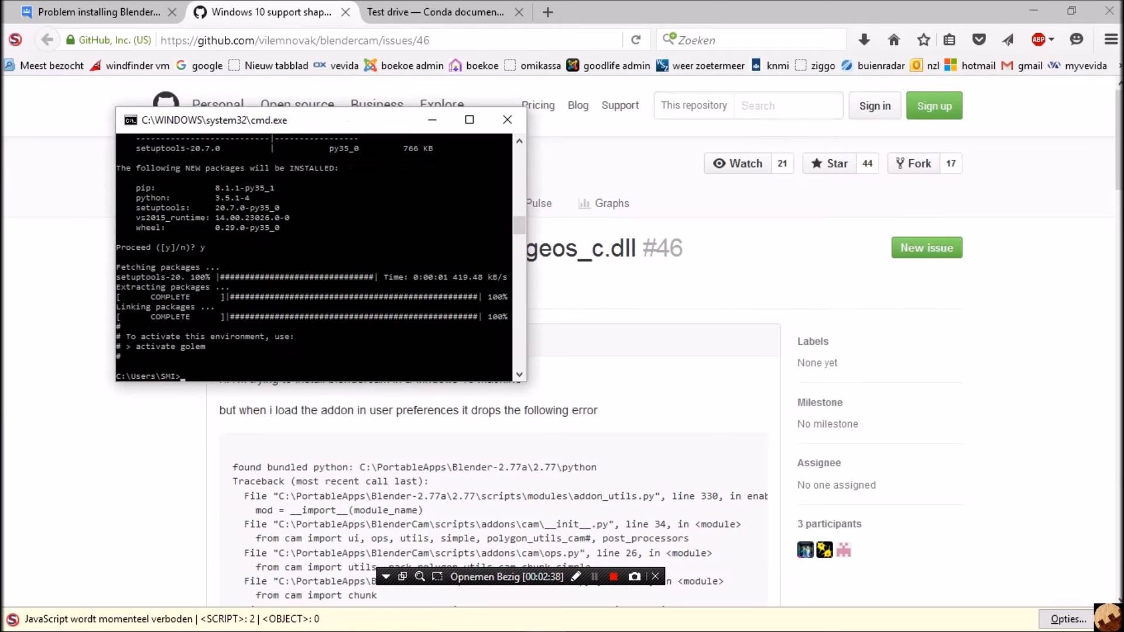
- Run 'activate' and 'activate golem', hitting the long PATH error
type("a")
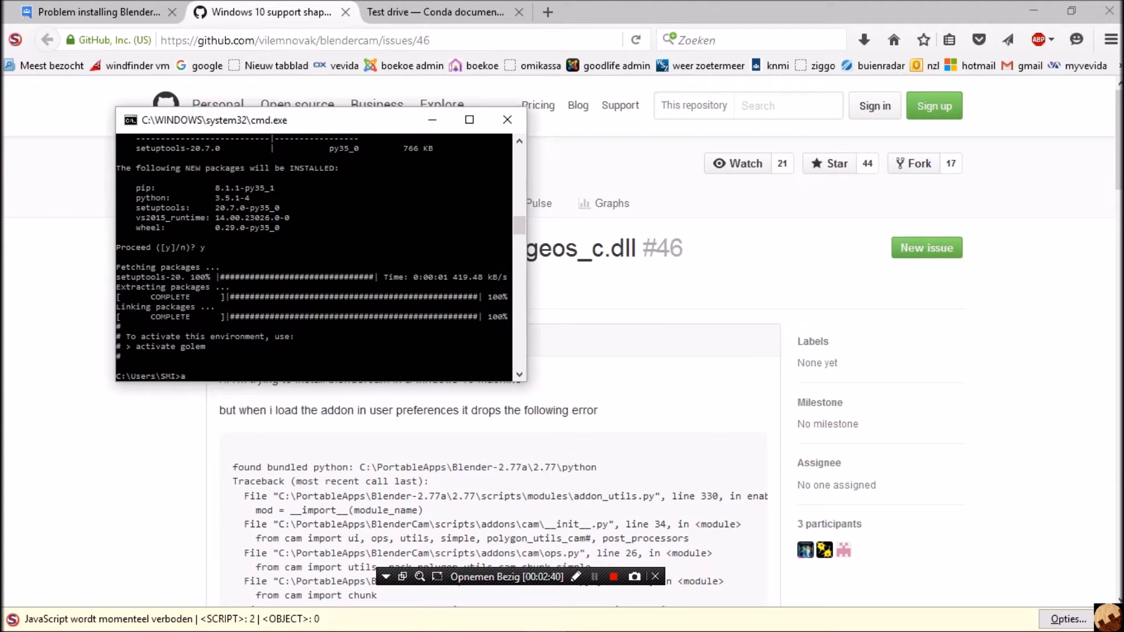
type("ctivate")
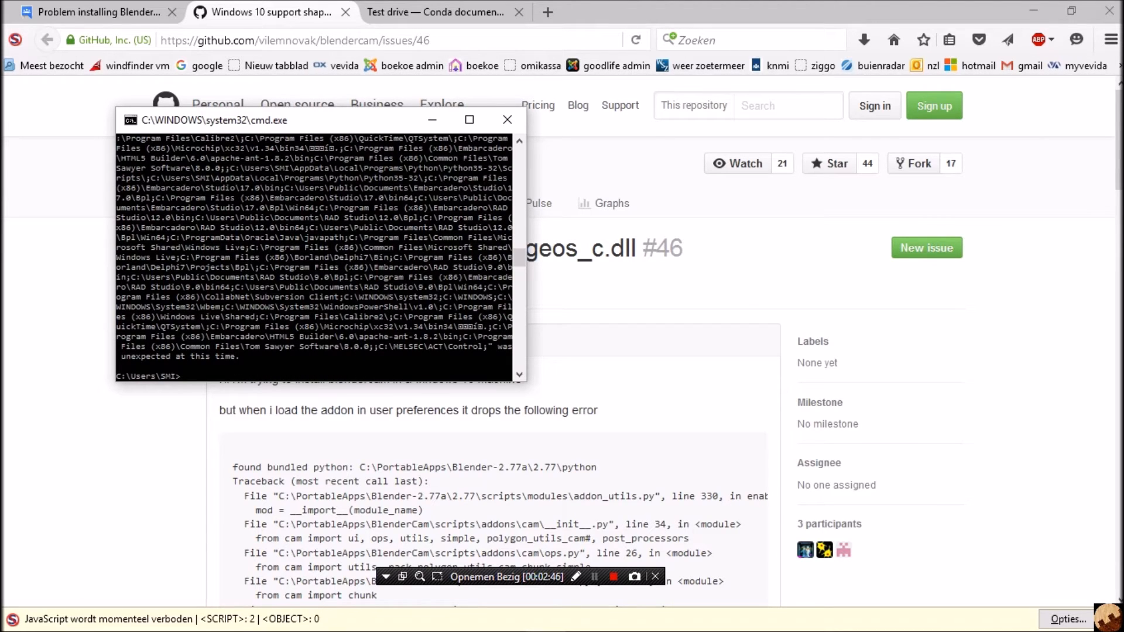
type("ac")
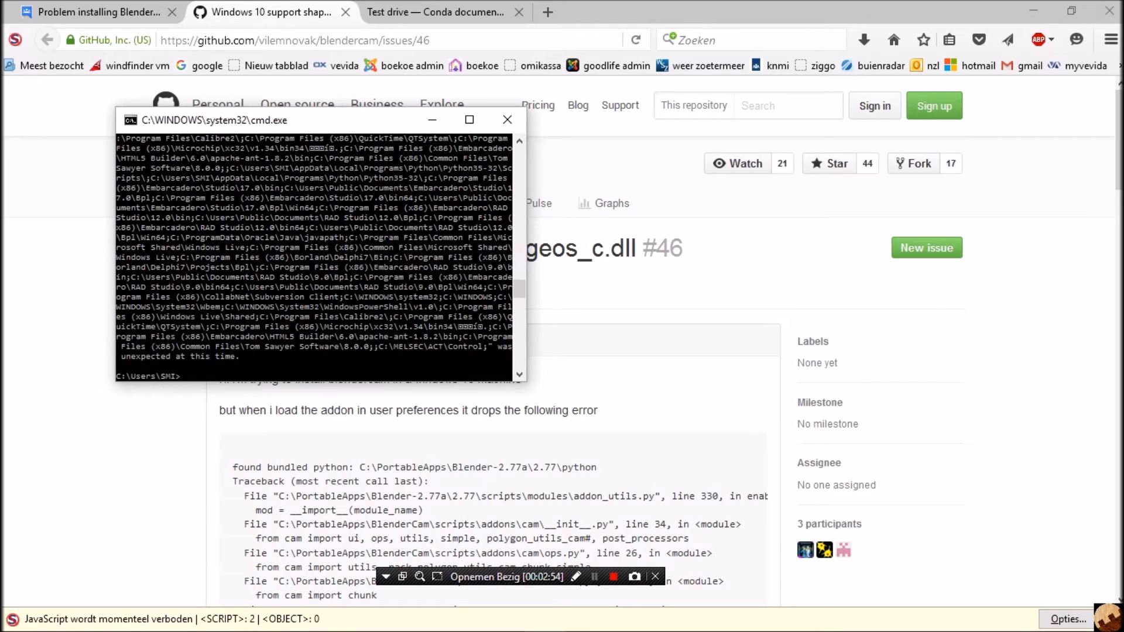
type("activate golem")
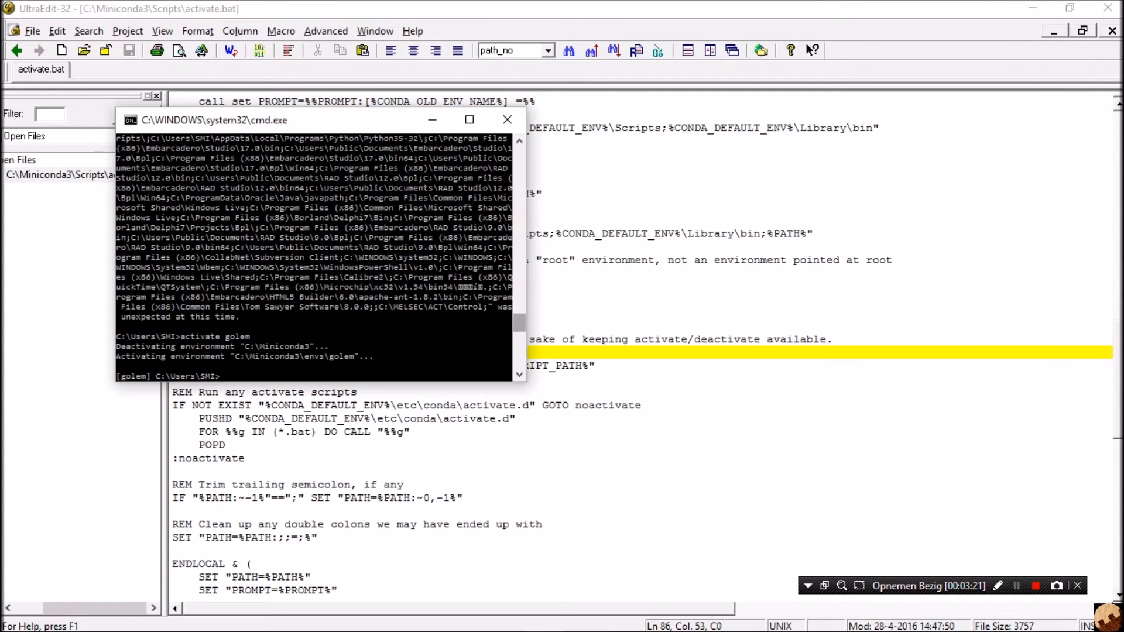
- Retry 'activate golem' and 'deactivate golem', both reported as not recognized
type("activate golem")
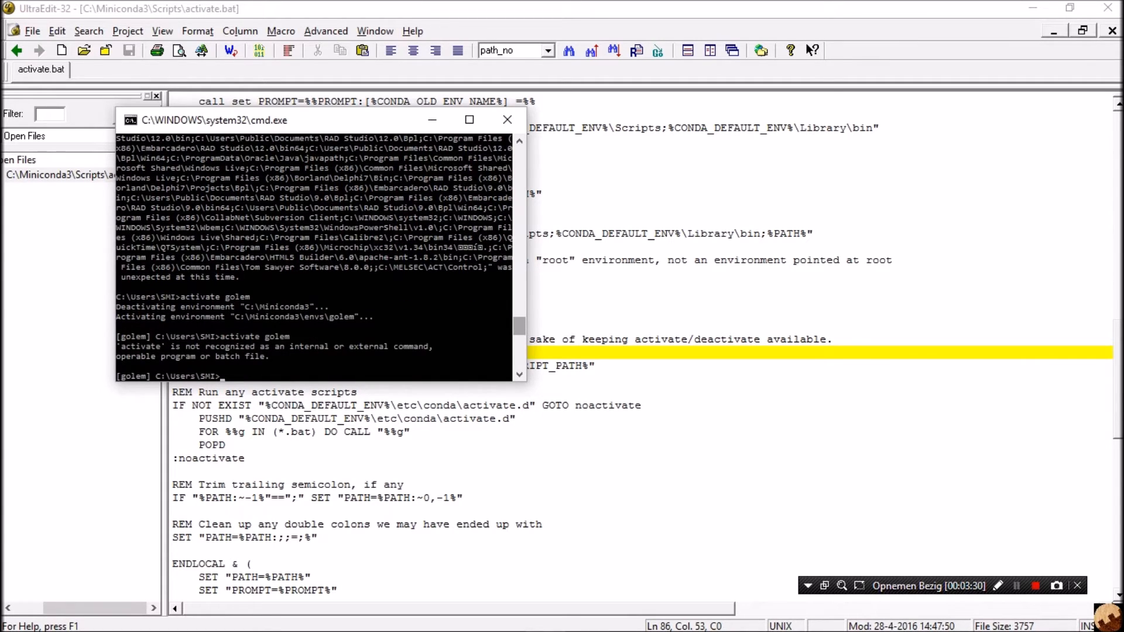
type("deactivate golemn")
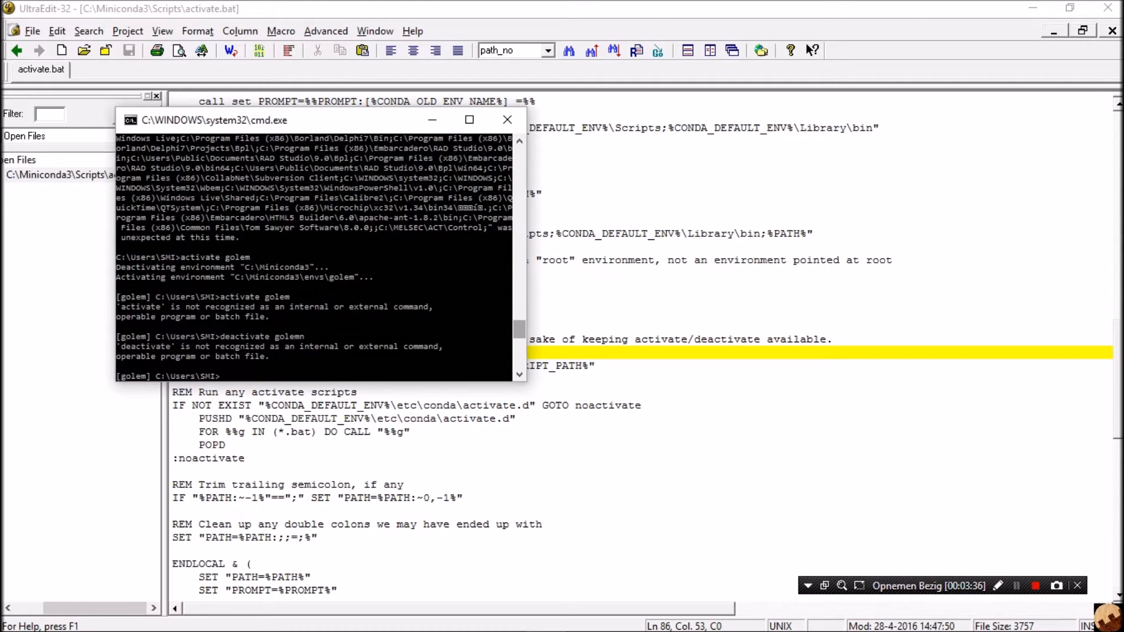
type("deactivate golem")
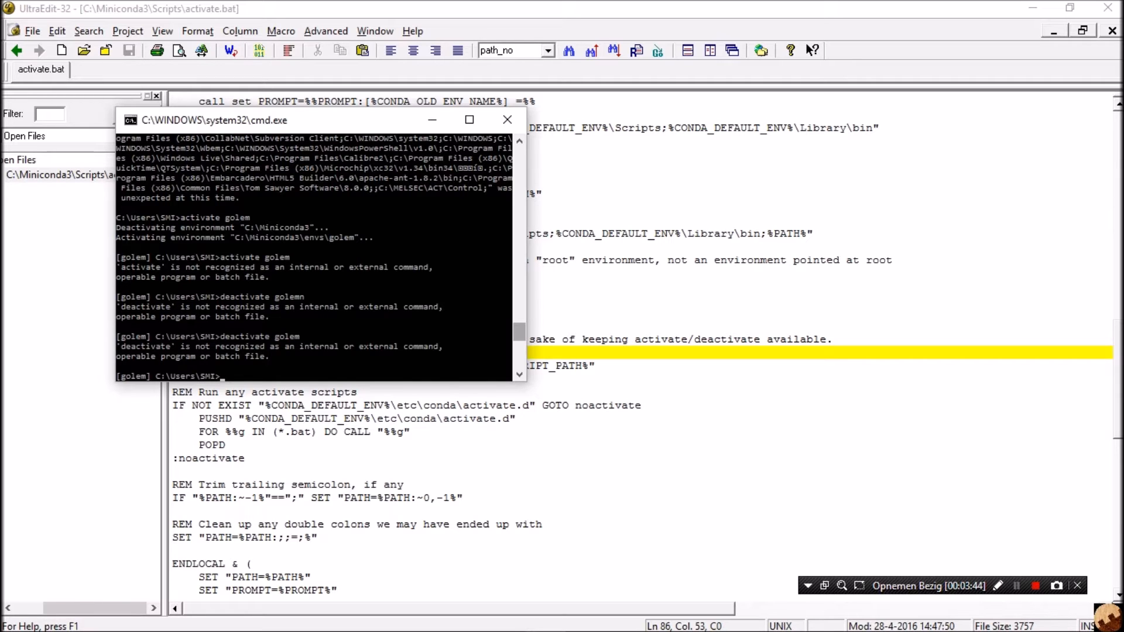
- From the Miniconda3 Scripts folder, deactivate and reactivate the golem environment
key("alt+tab")
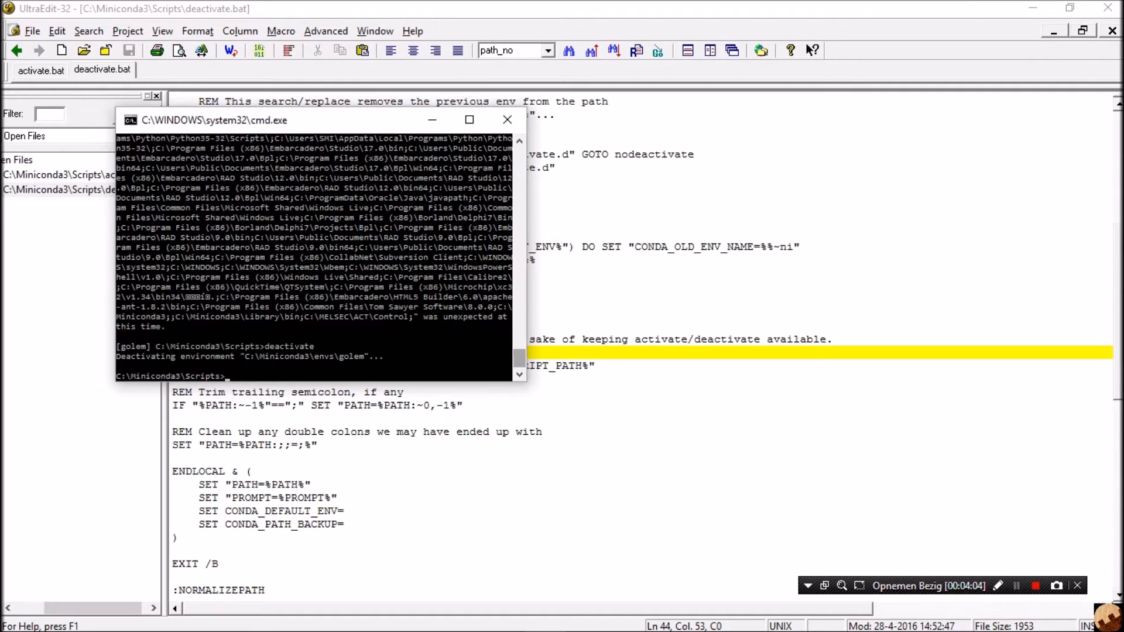
type("cd miniconda")
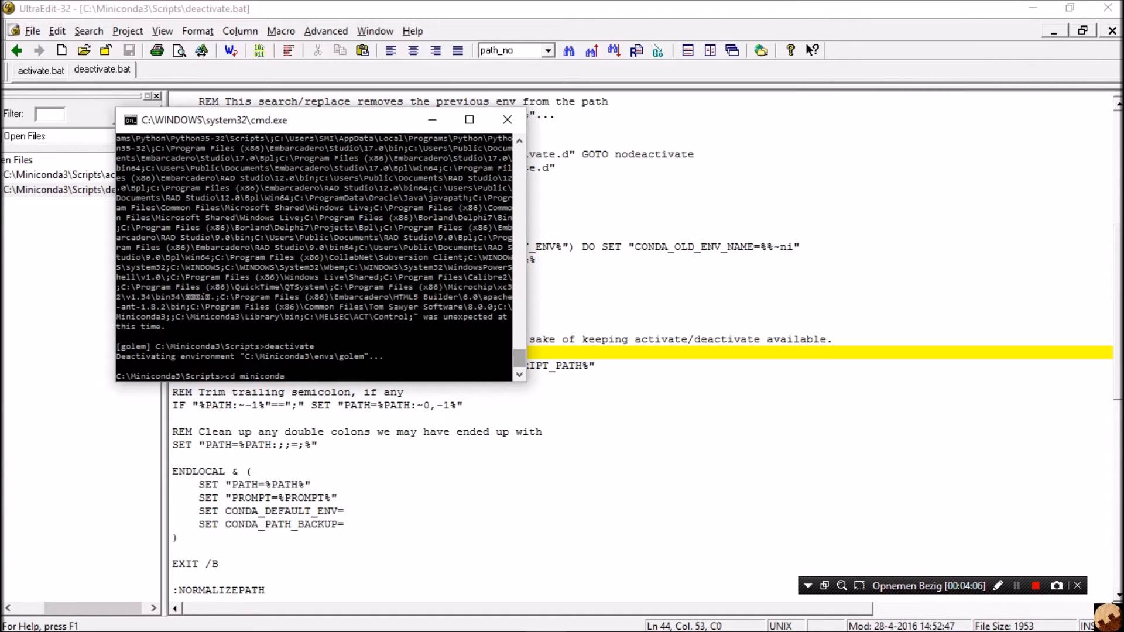
type("conda create -n golem python=3.5.1")
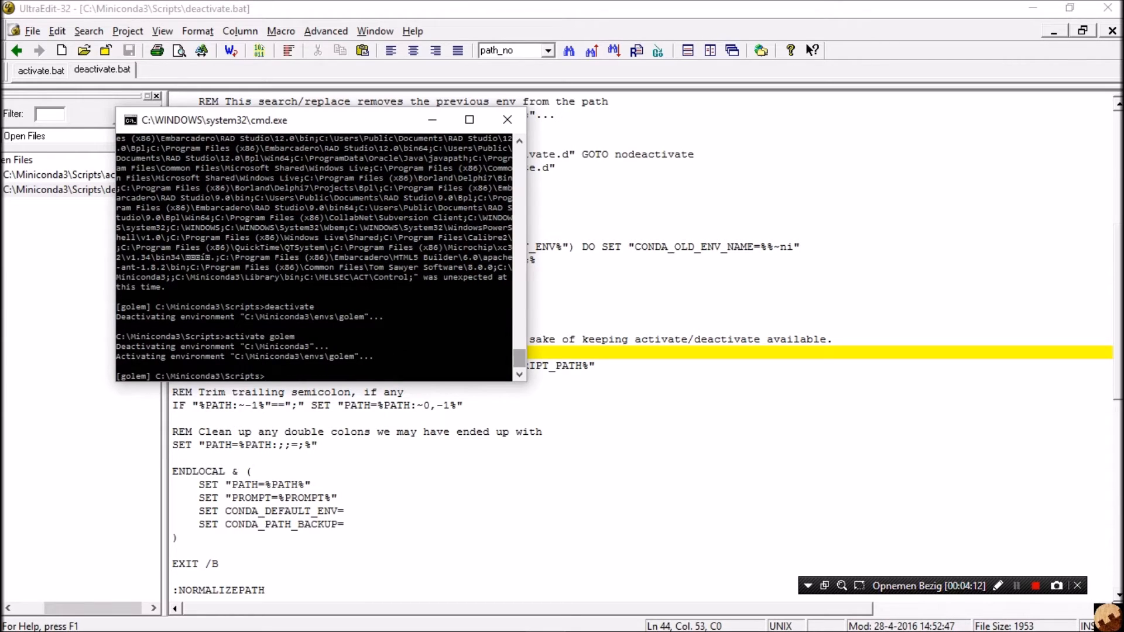
type("de")
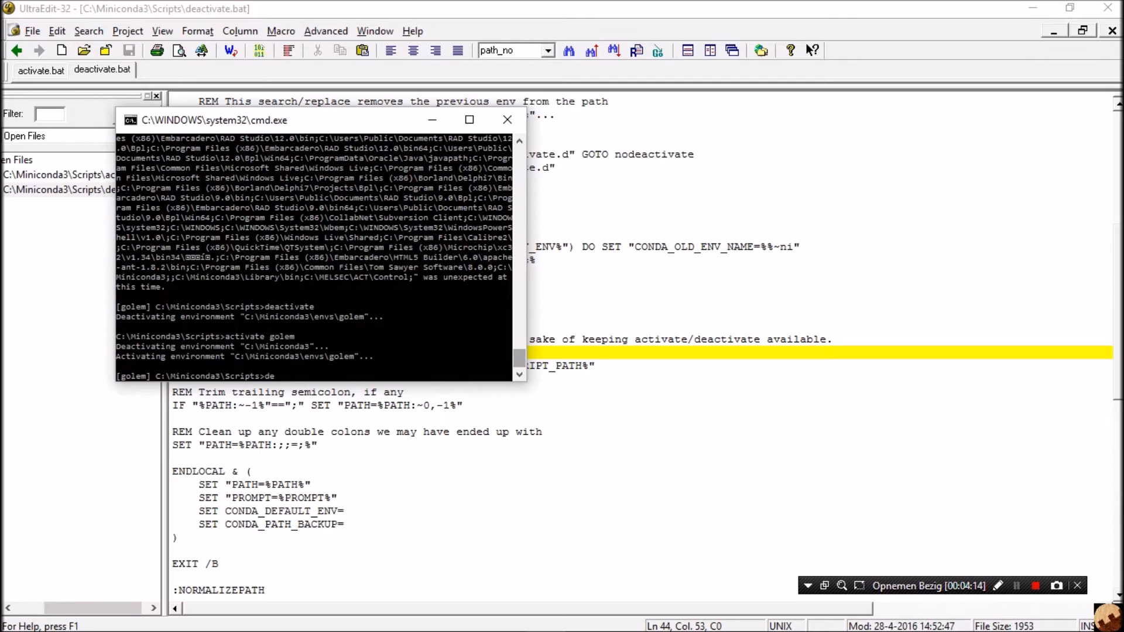
type("activate golem")
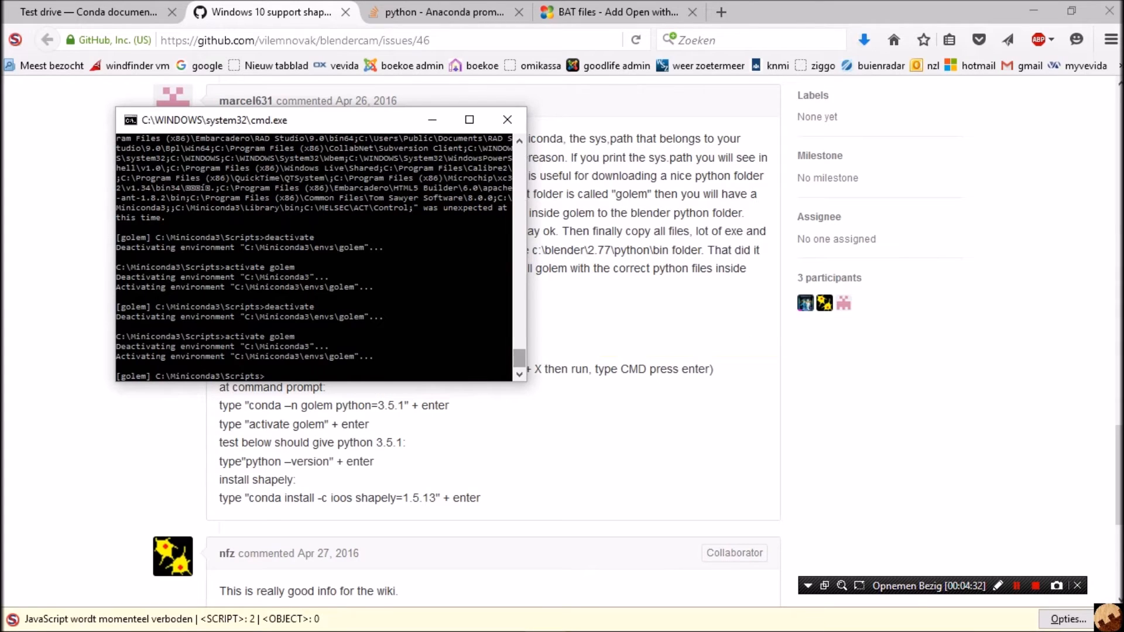
- Ask the golem environment for its version with 'python --version'
type("python")
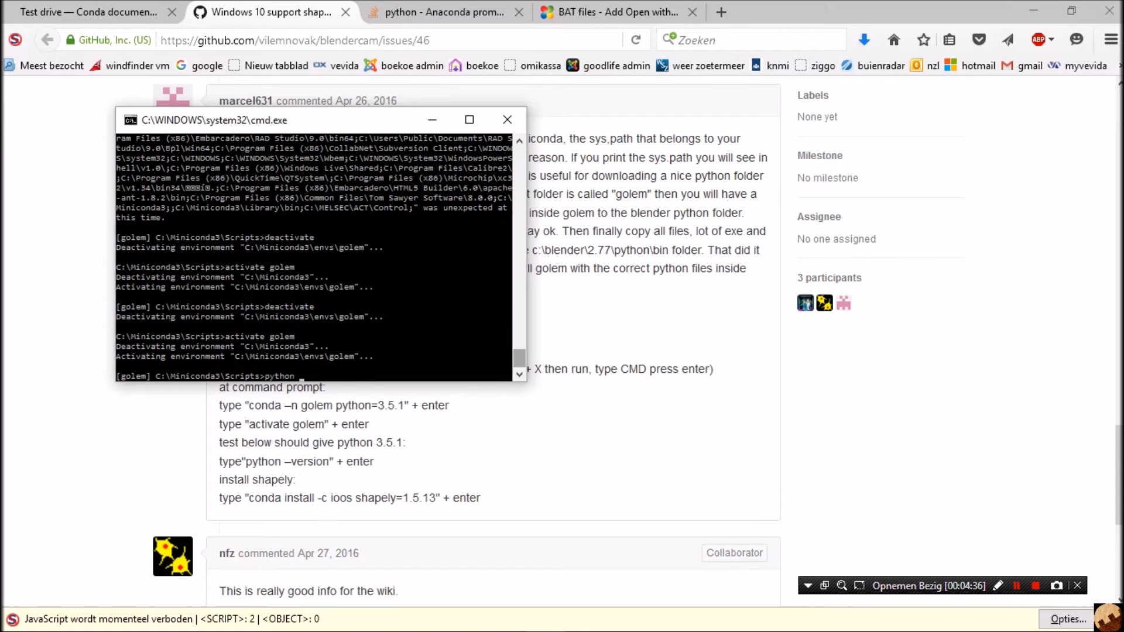
type("--version")
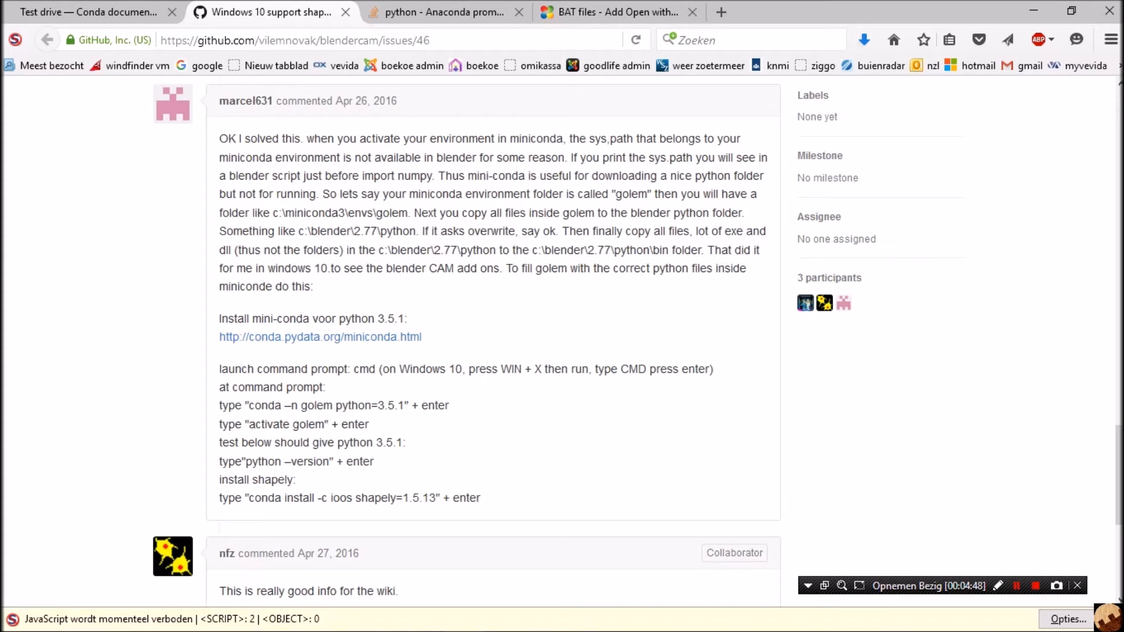
- Run 'conda install -c ioos shapely=1.5.13', then retry with shapely=1.5.15 from Anaconda Cloud
left_click_drag(282, 497, 435, 498)
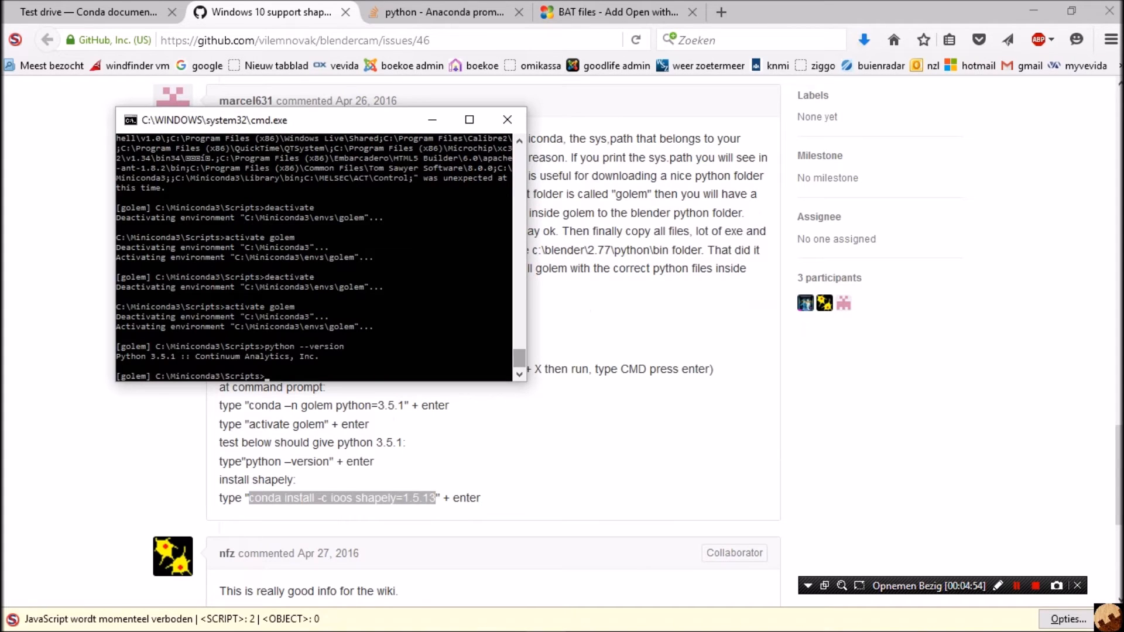
type("conda install -c ioos shapely=1.5.13")
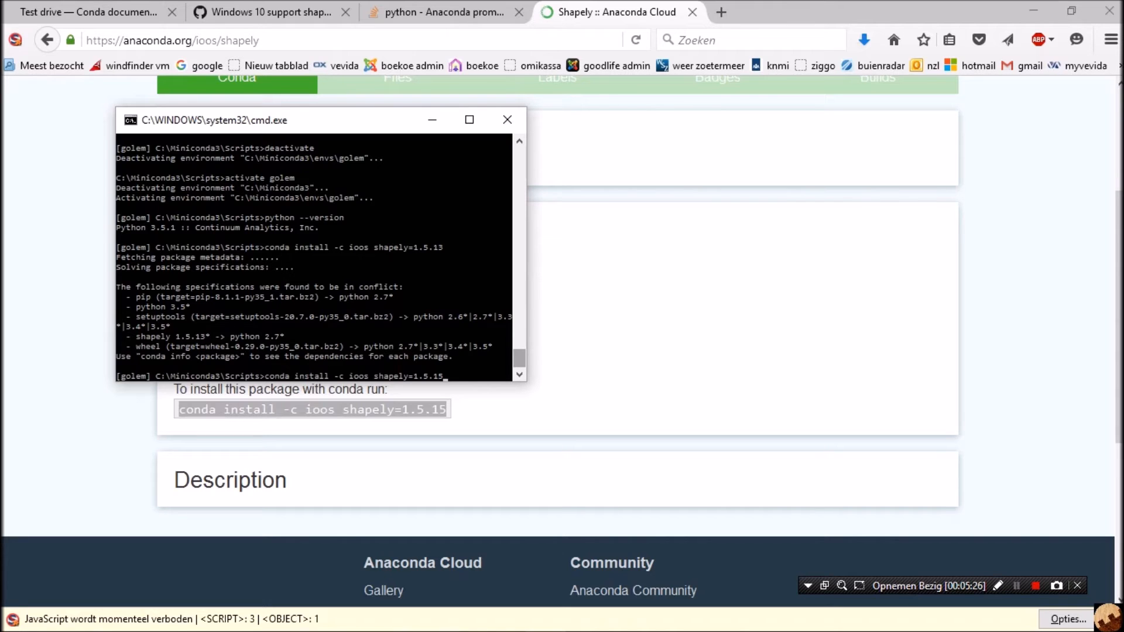
left_click(268, 12)
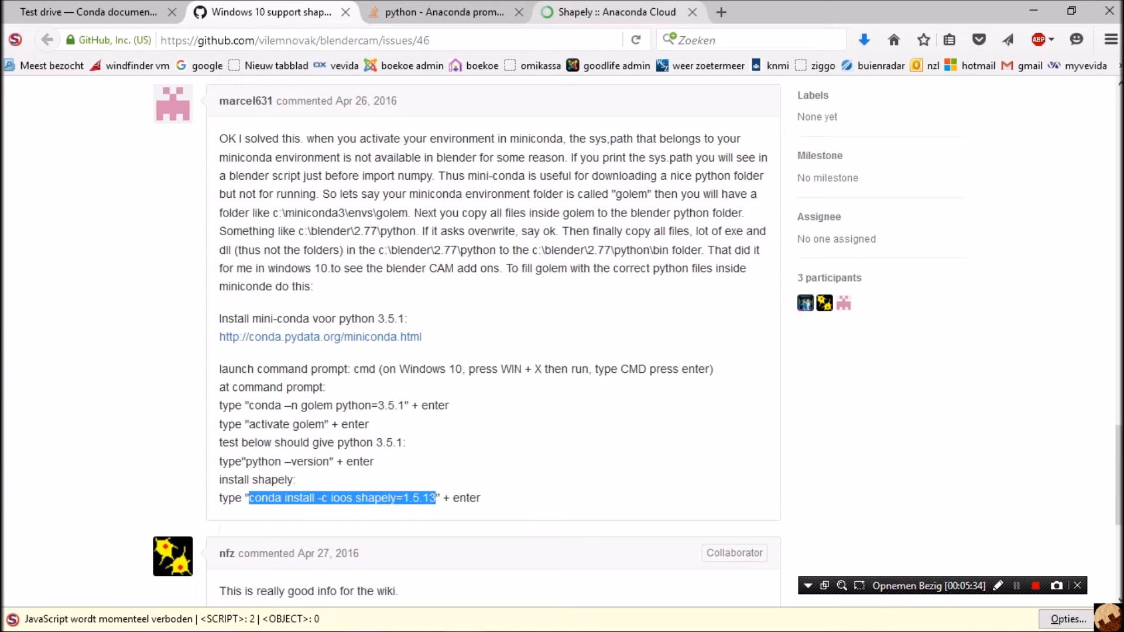
left_click(621, 11)
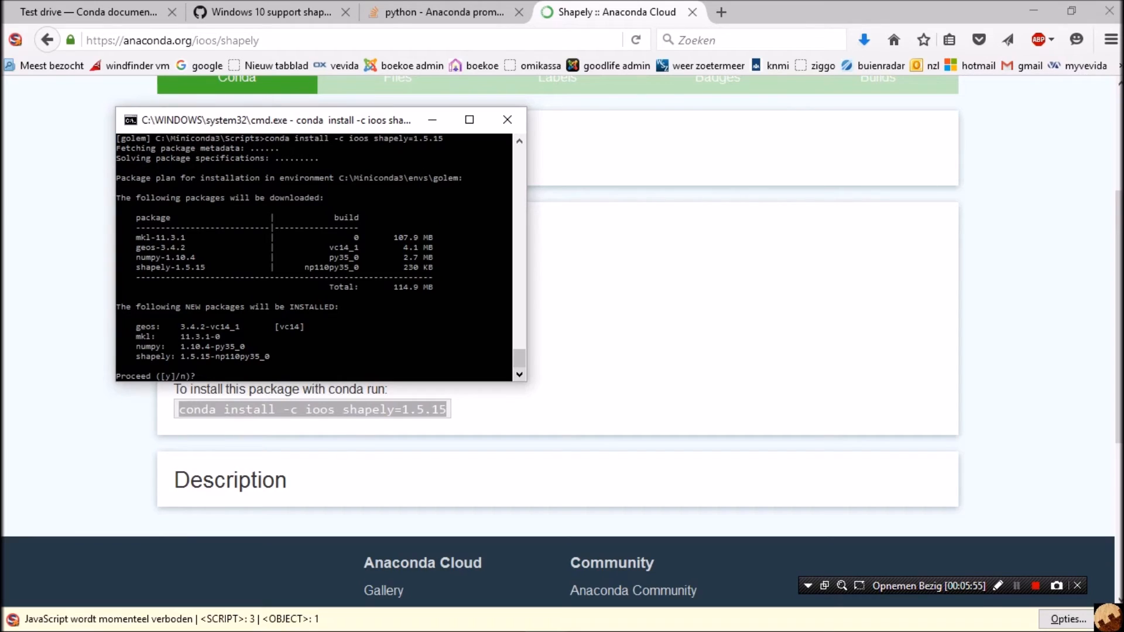
- Answer y to install Shapely 1.5.15 with geos, mkl and numpy into golem
type("y")
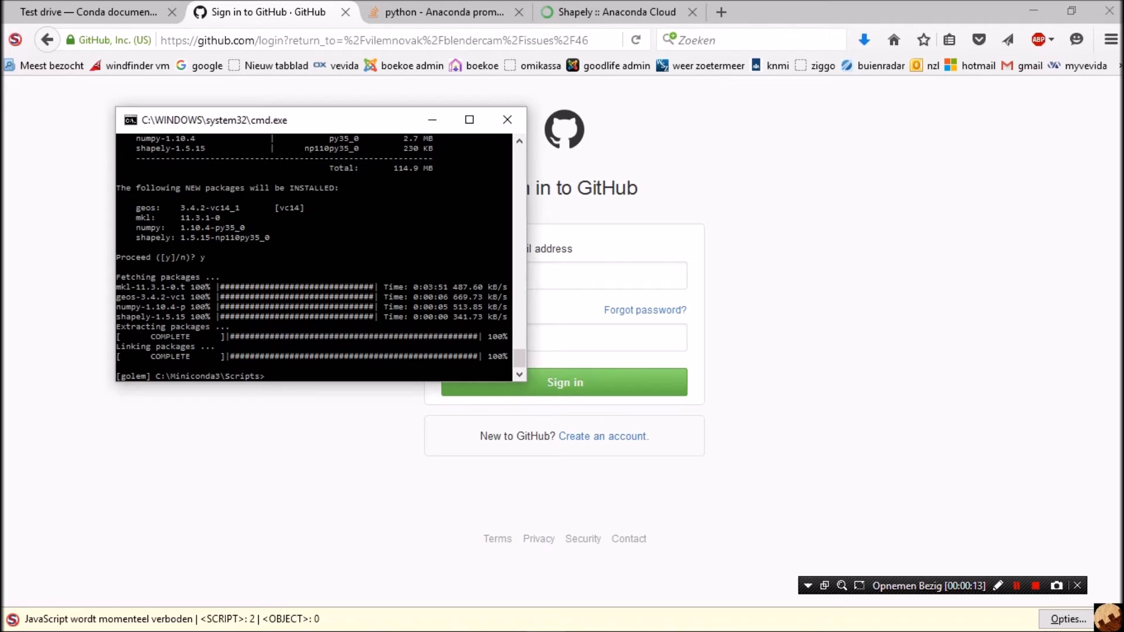
key("alt+tab")
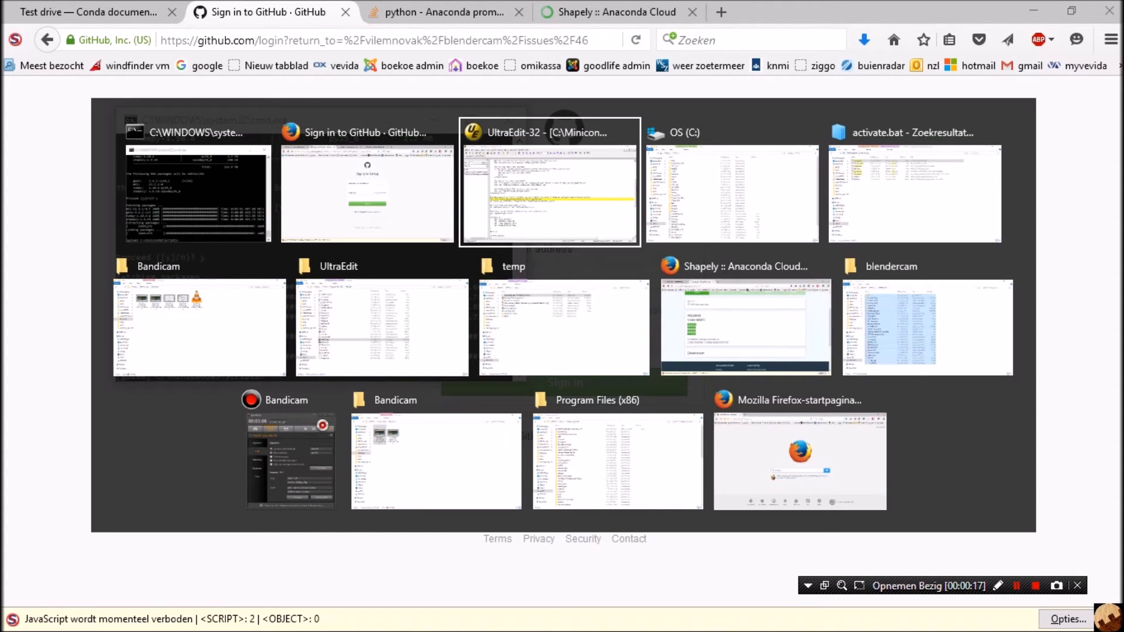
- Browse to the C:\Miniconda3\envs\golem environment folder
left_click(733, 193)
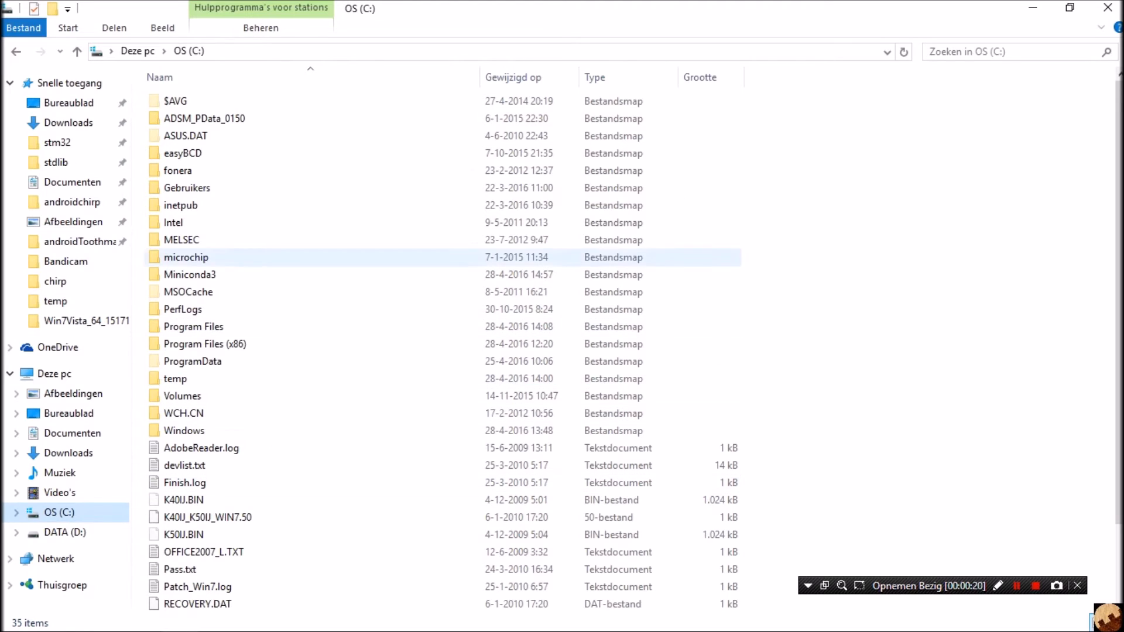
double_click(190, 274)
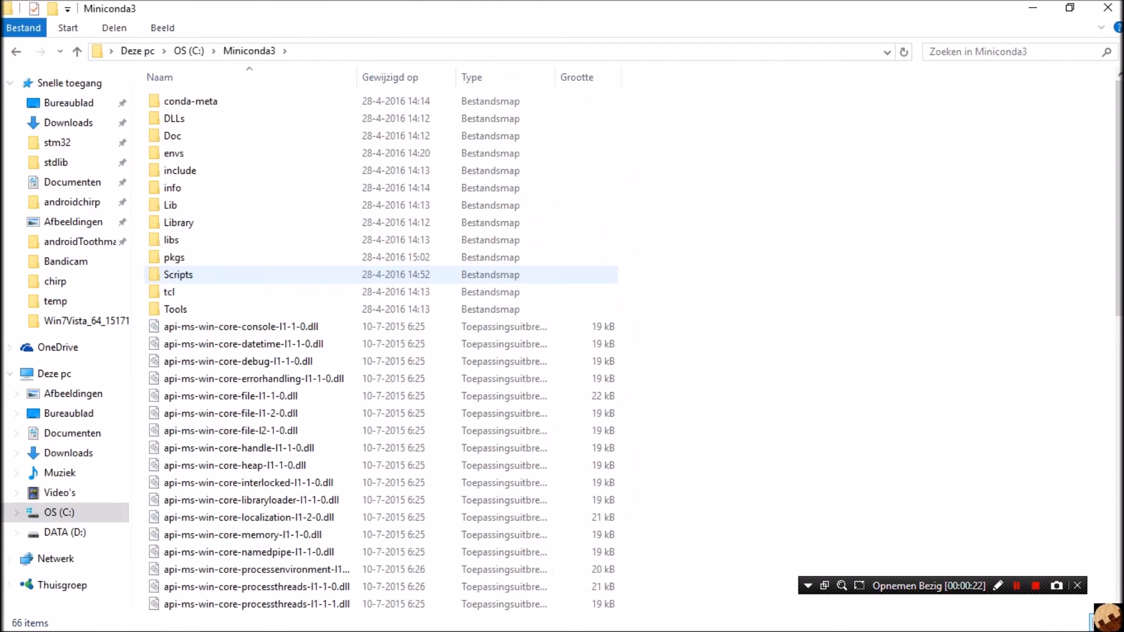
double_click(173, 152)
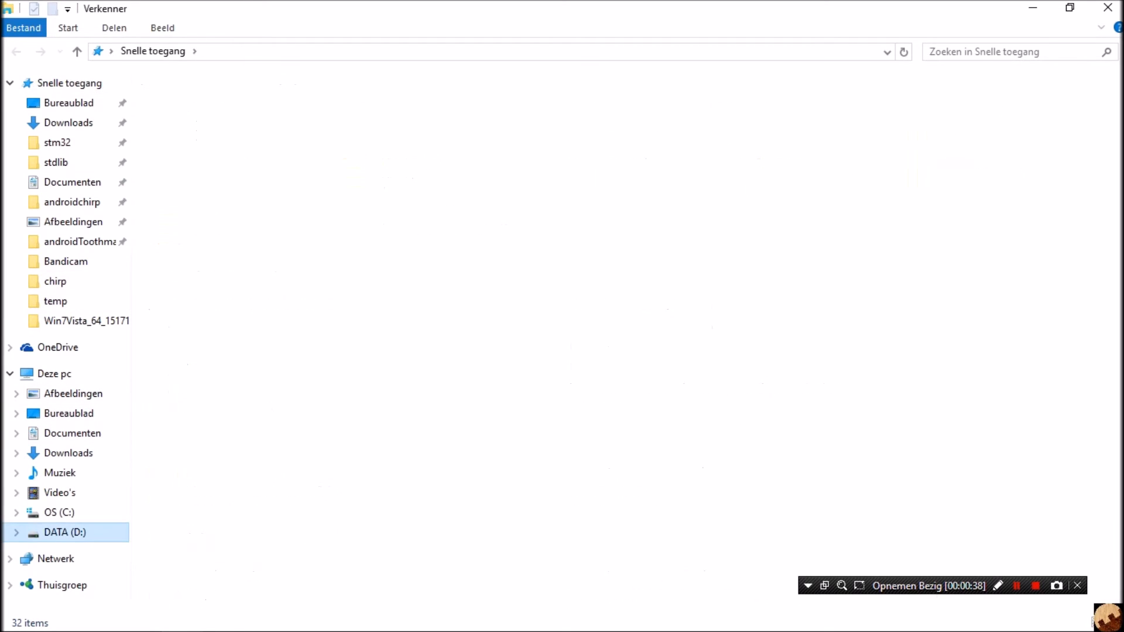
- Open D:\blendercam\2.77\python and select all of golem's contents for copying
double_click(59, 531)
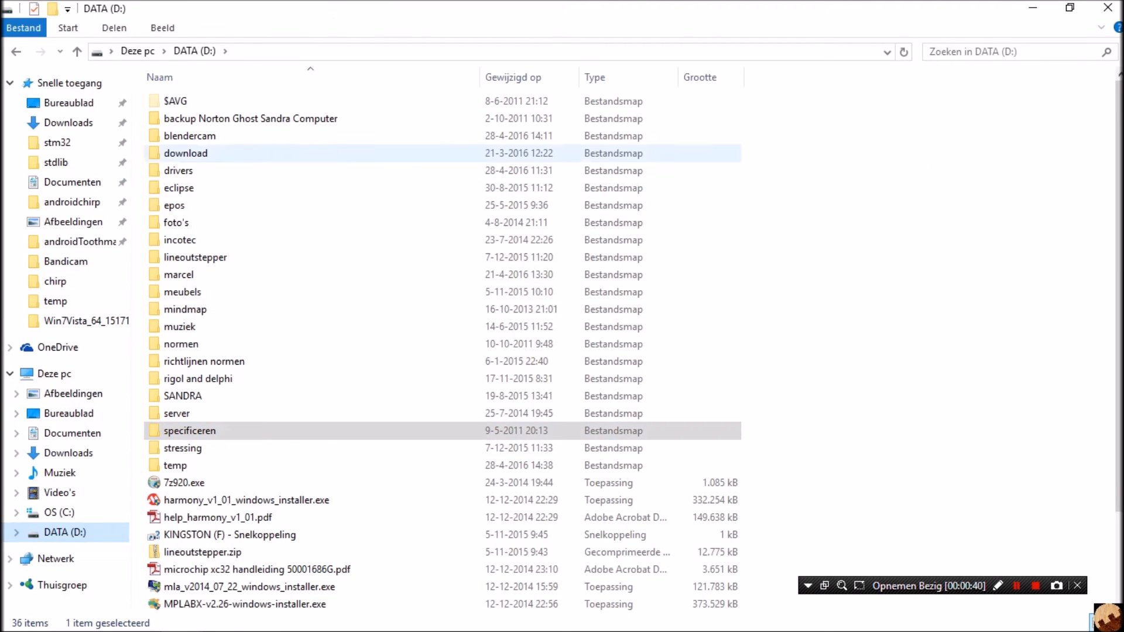
double_click(190, 136)
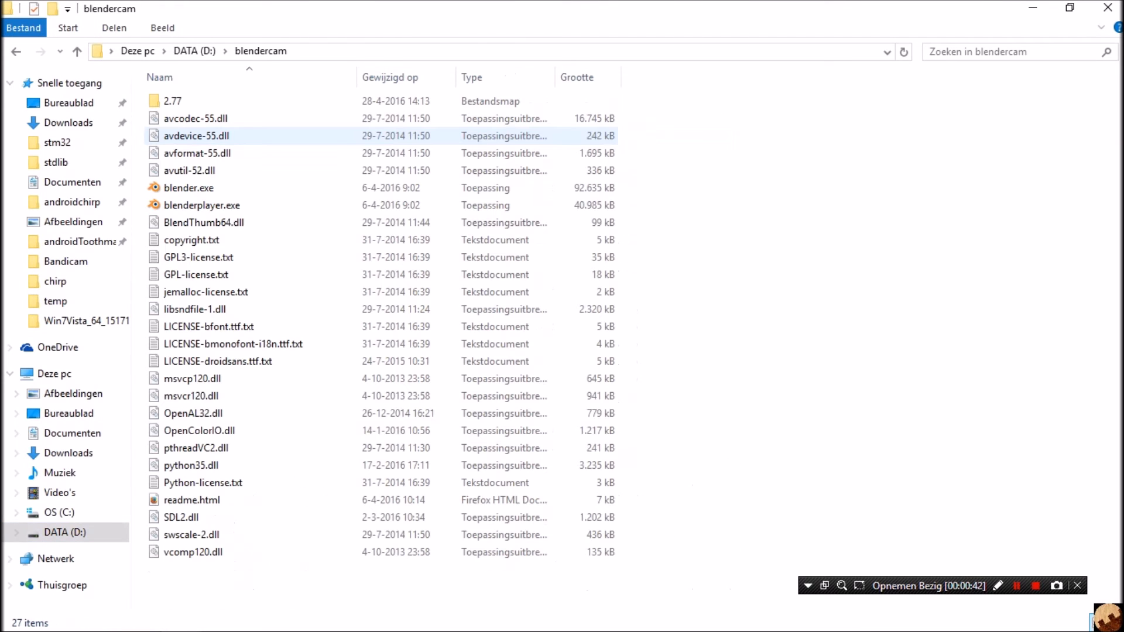
double_click(172, 101)
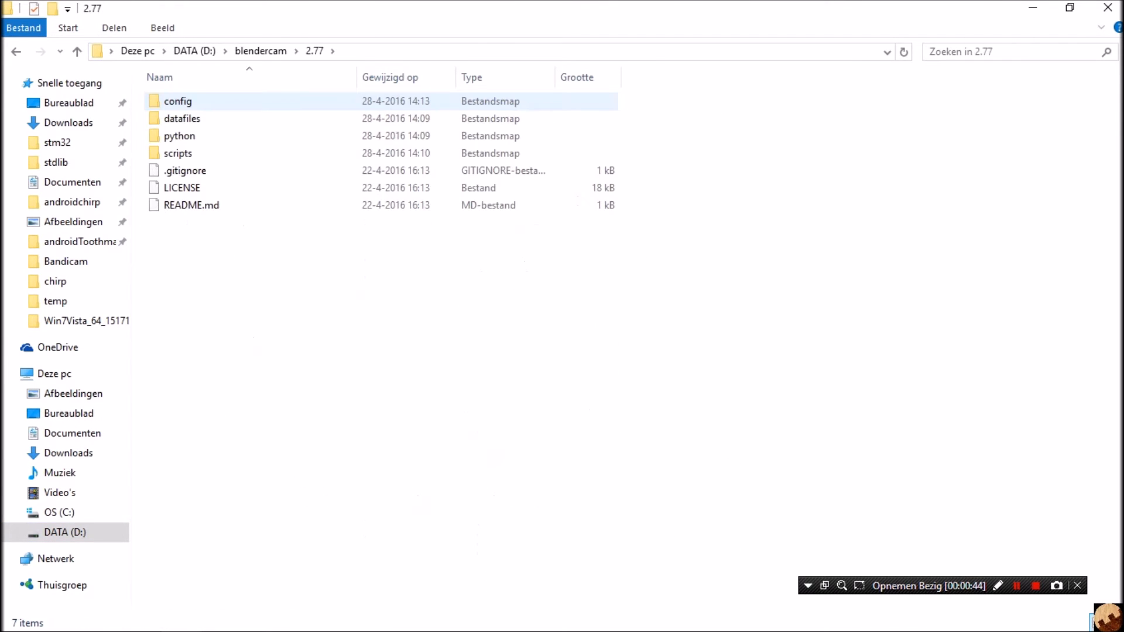
double_click(180, 135)
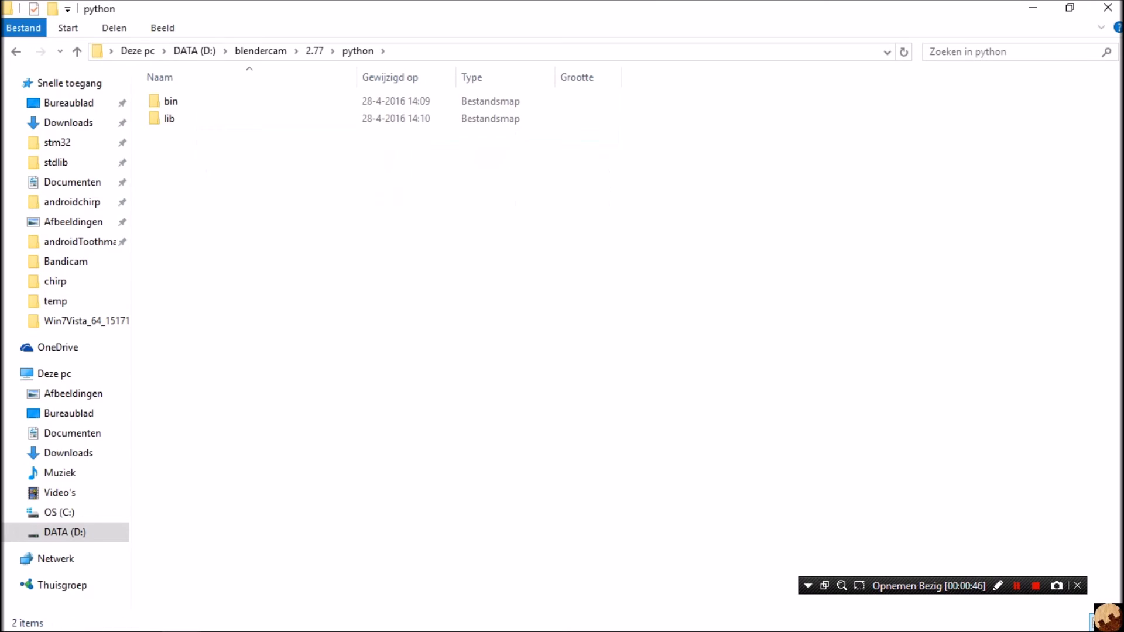
left_click(169, 119)
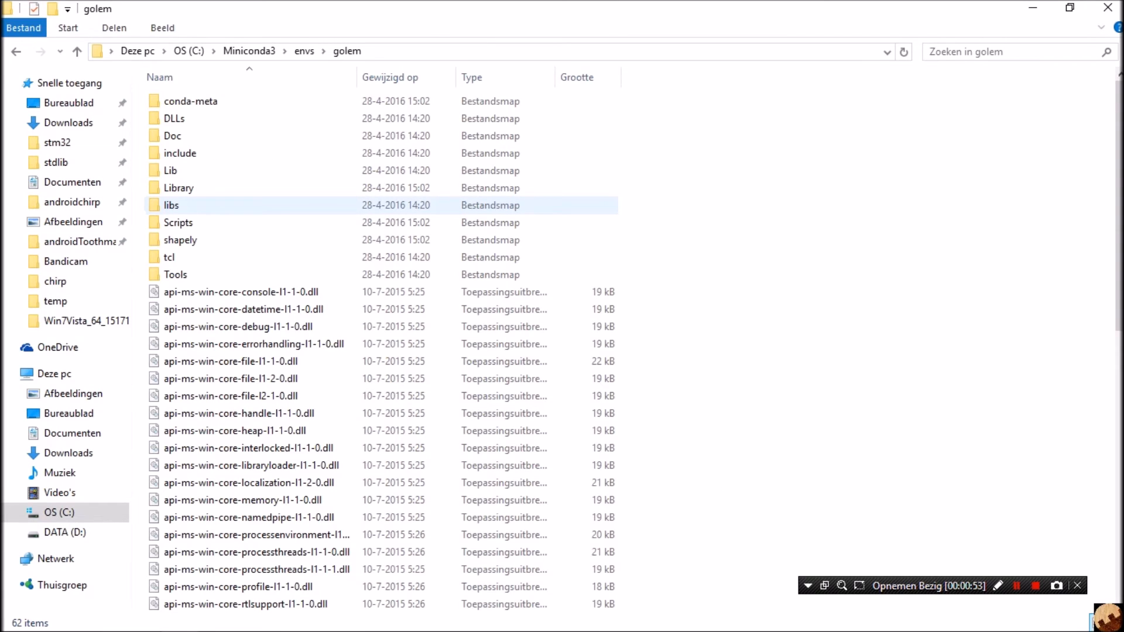
key("ctrl+a")
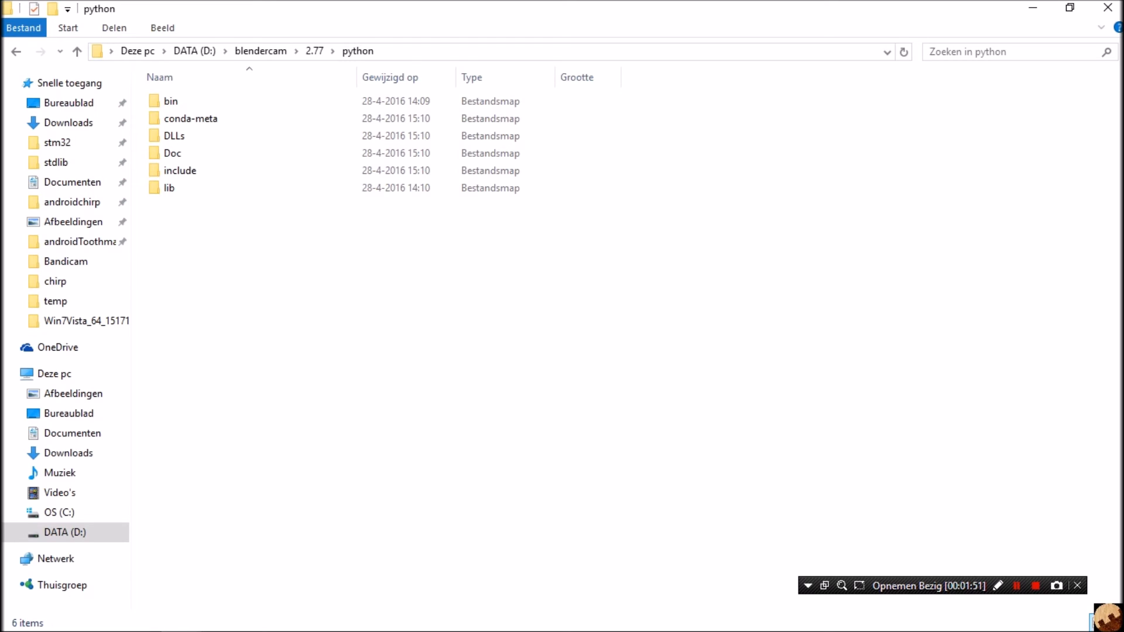
- Paste the golem files into BlenderCAM's 2.77\python folder, replacing same-named files
left_click(171, 152)
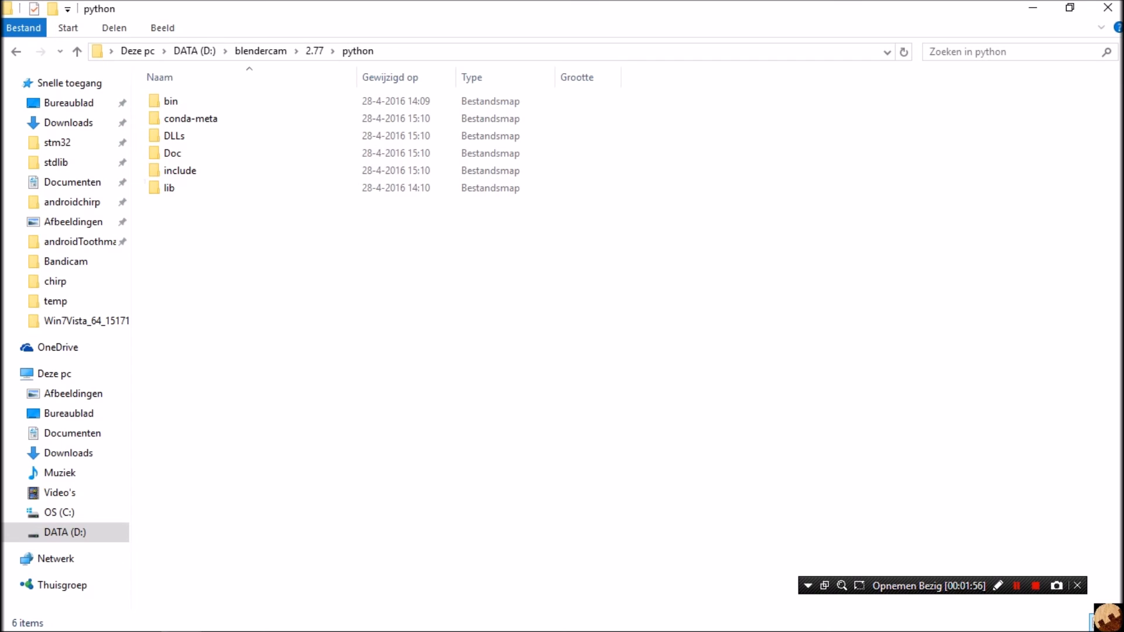
key("alt+tab")
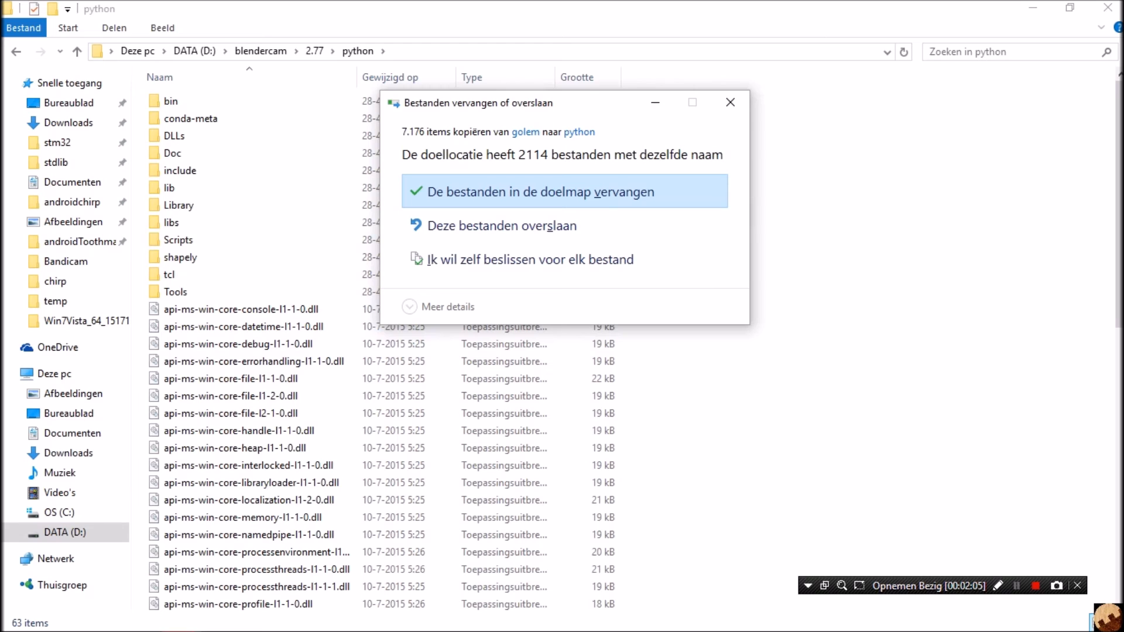
left_click(565, 192)
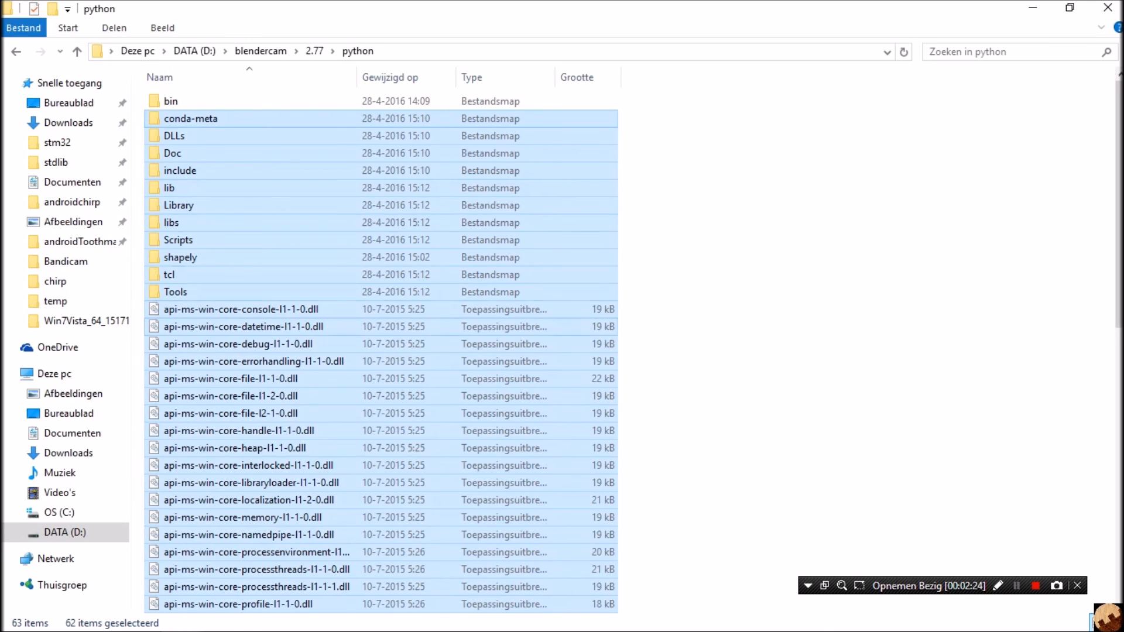
- Move the 51 loose dll/exe/pdb files from python into python\bin, replacing the two duplicates
left_click(227, 309)
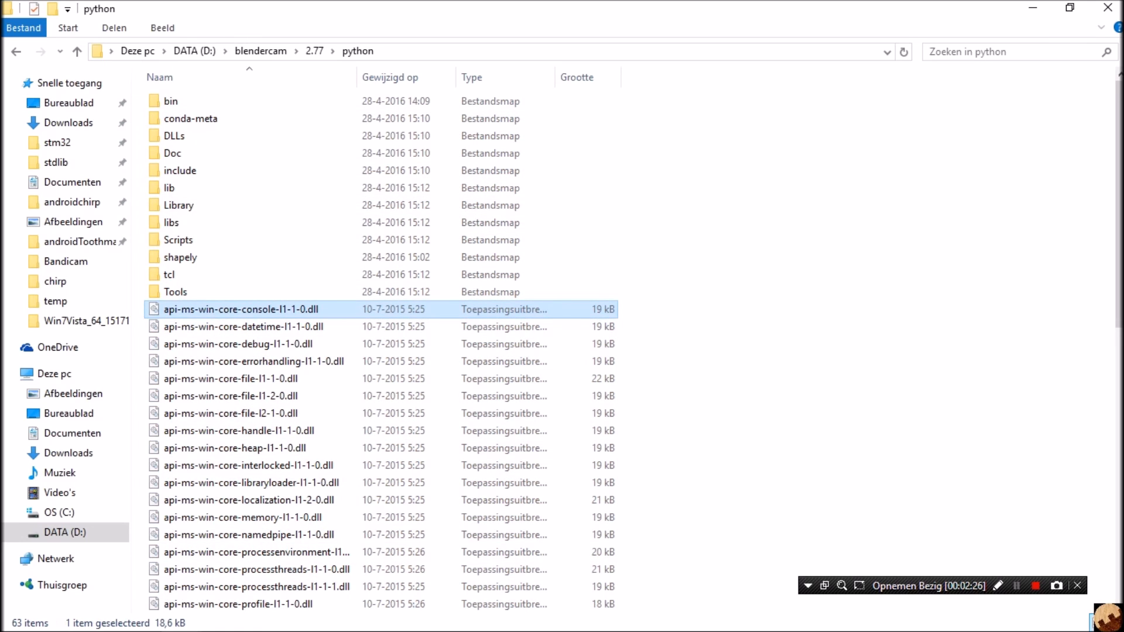
left_click(228, 325)
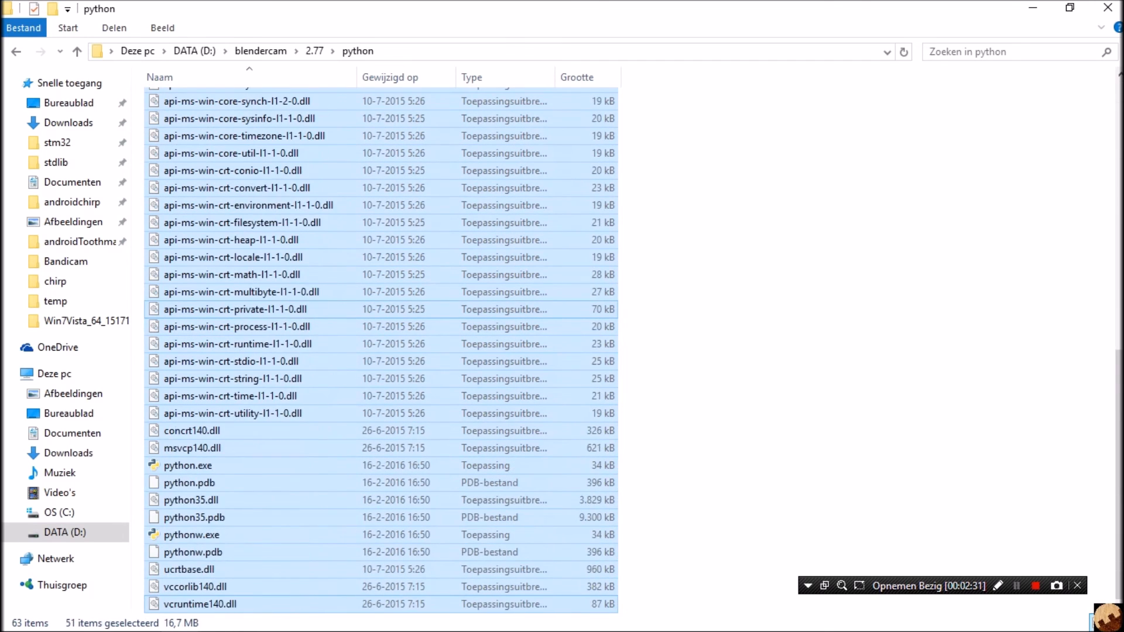
mouse_move(201, 604)
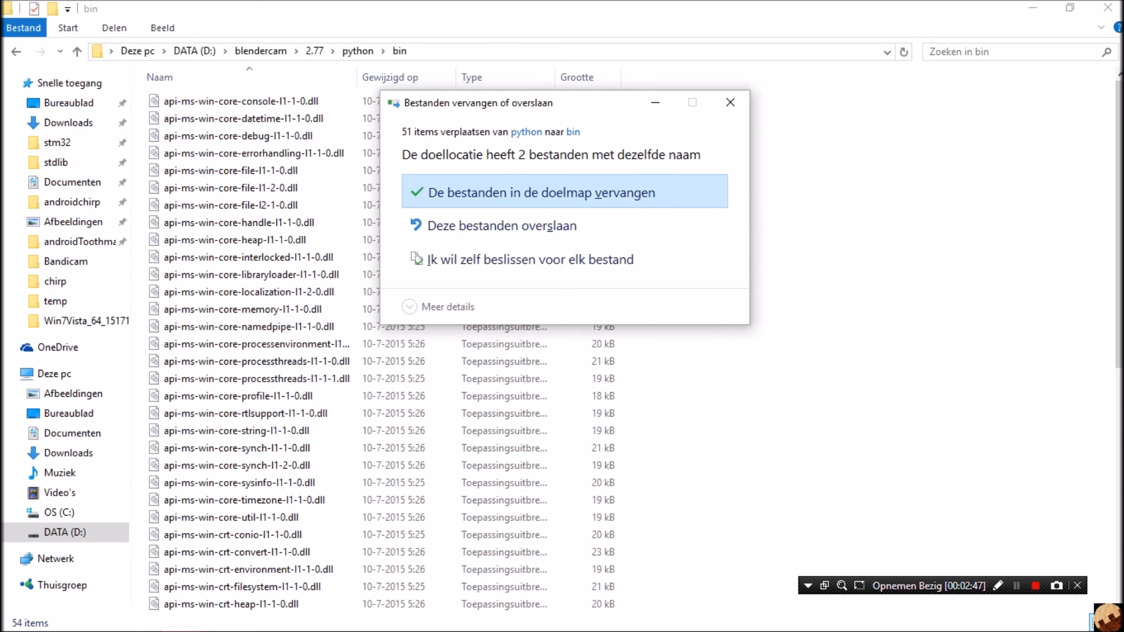
left_click(565, 192)
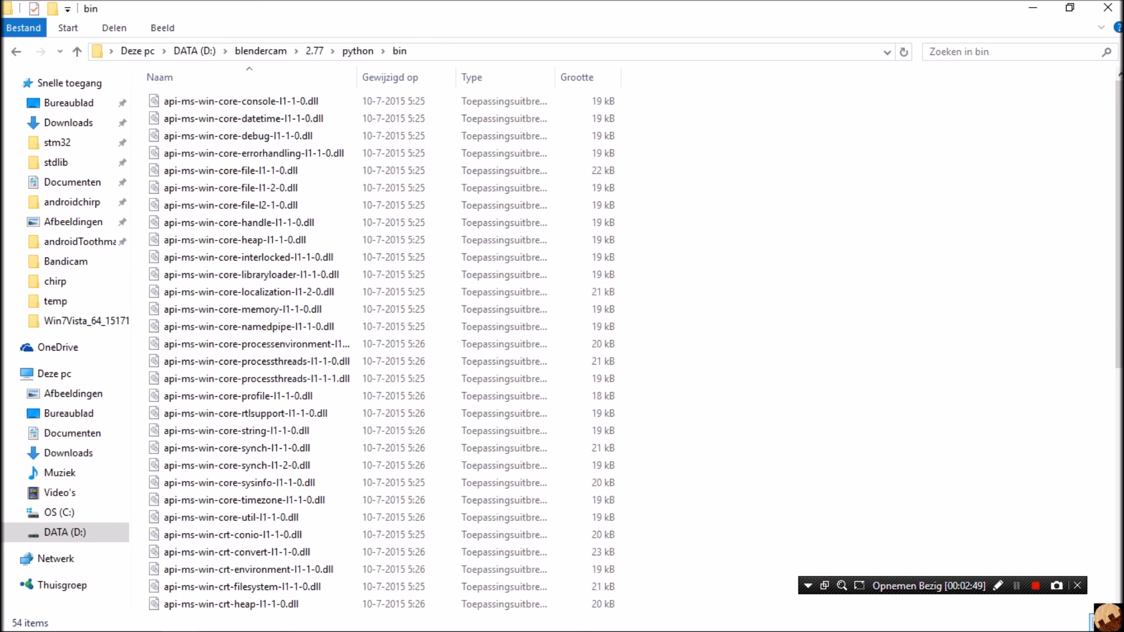